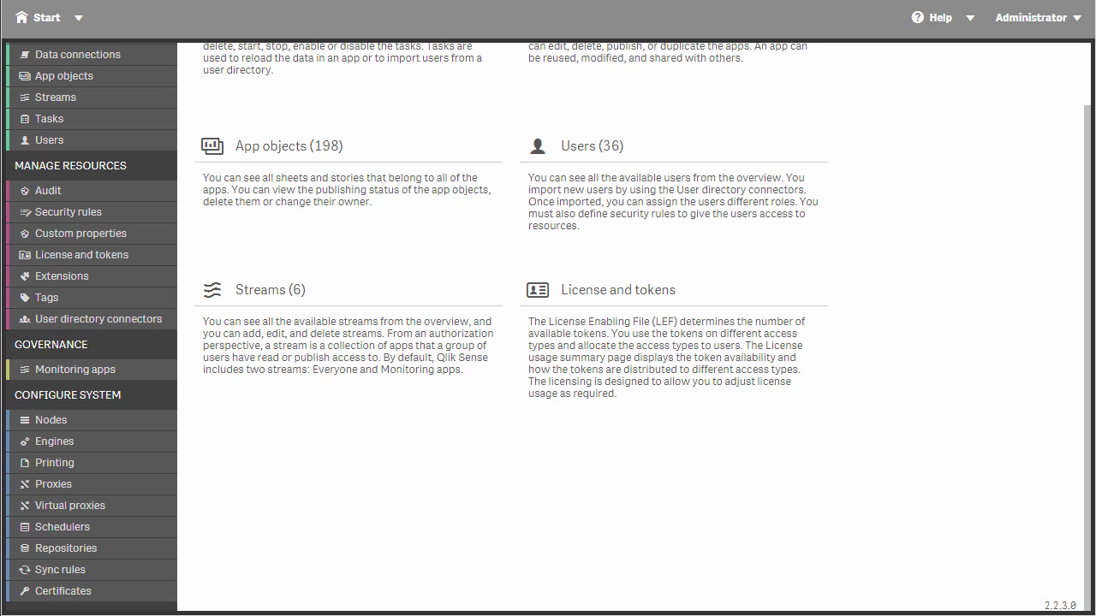
Step: In Certificates, add the machine name win2k12ad.112adams.local for export
left_click(63, 590)
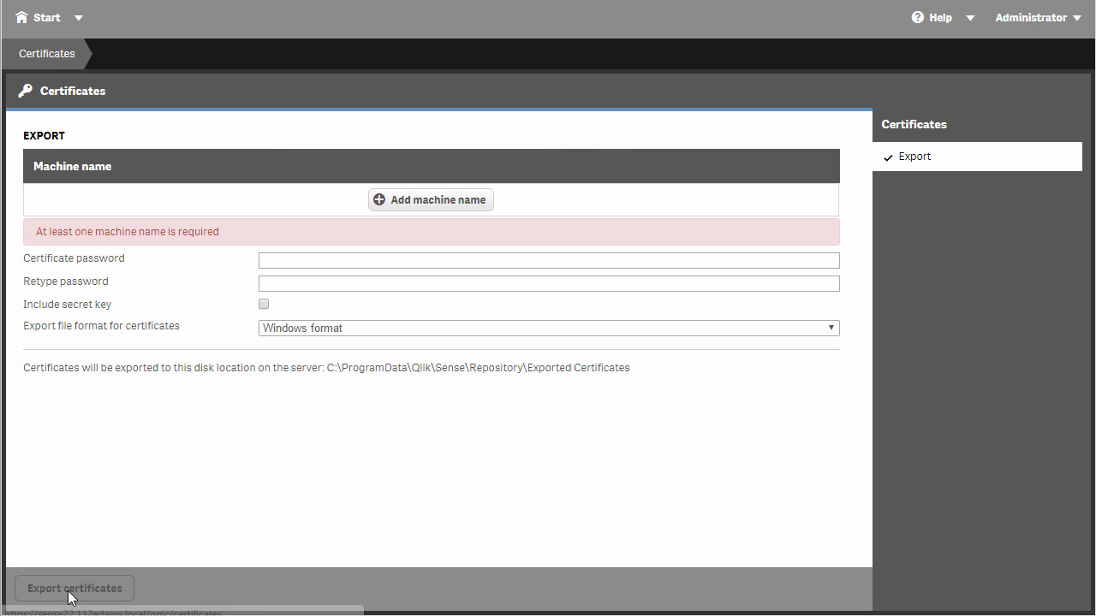
mouse_move(477, 214)
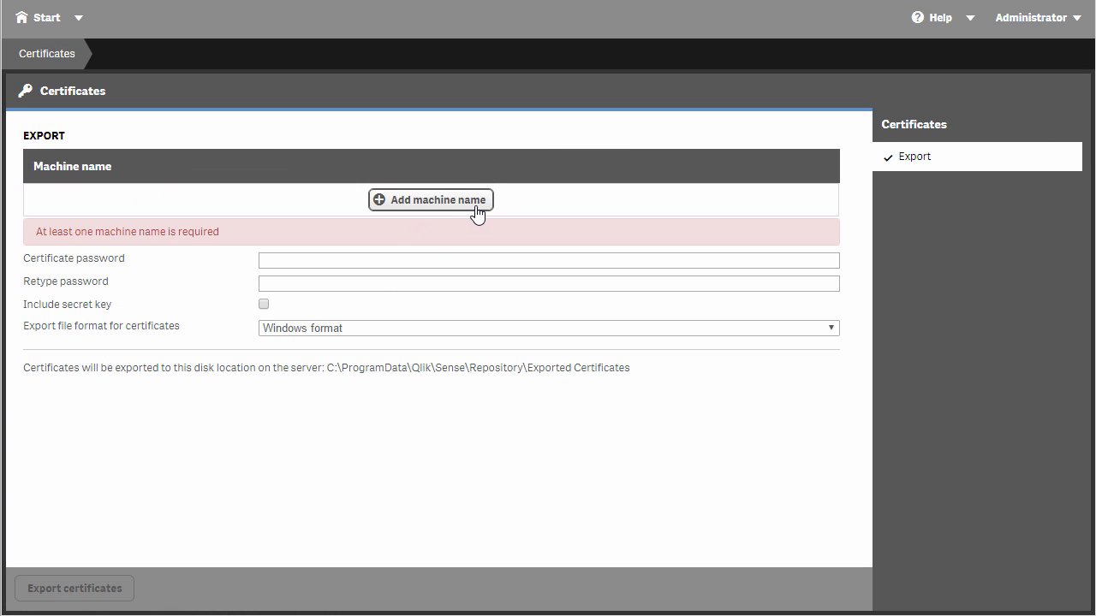
left_click(429, 200)
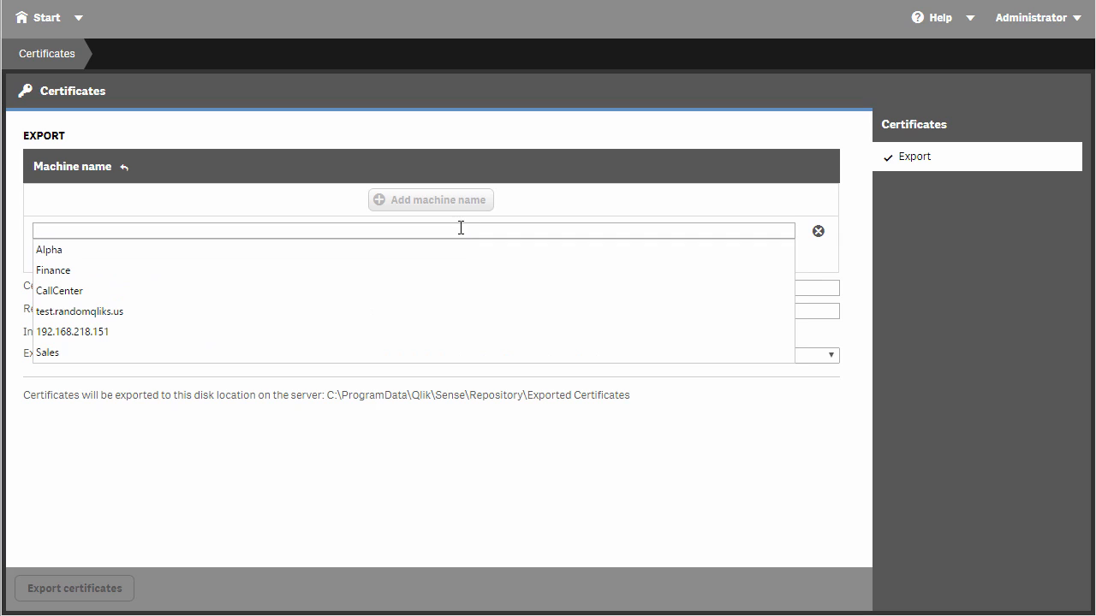
type("win2")
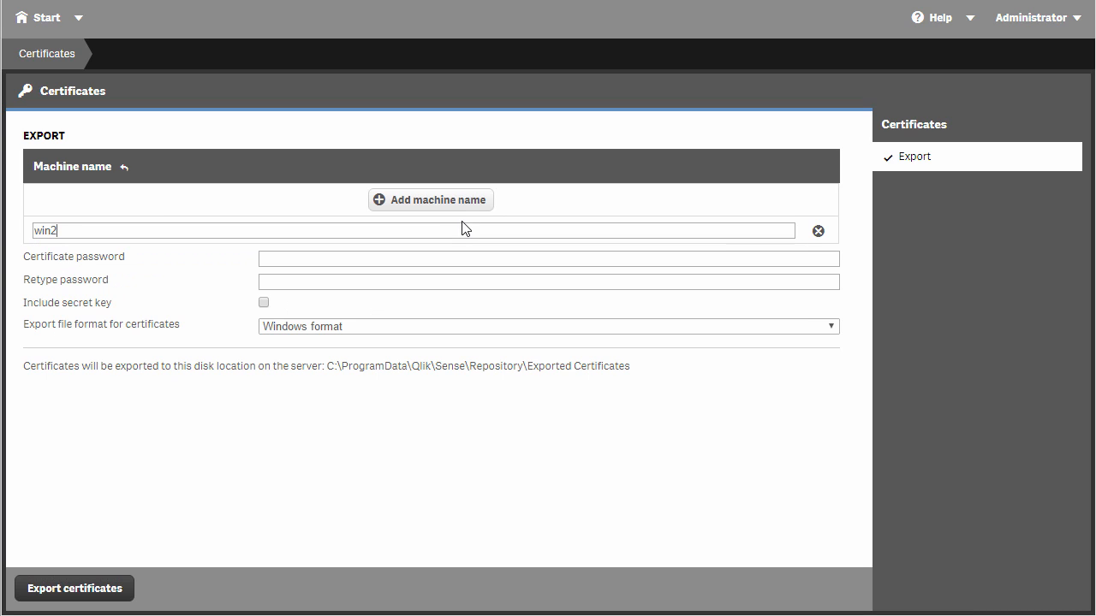
type("k12")
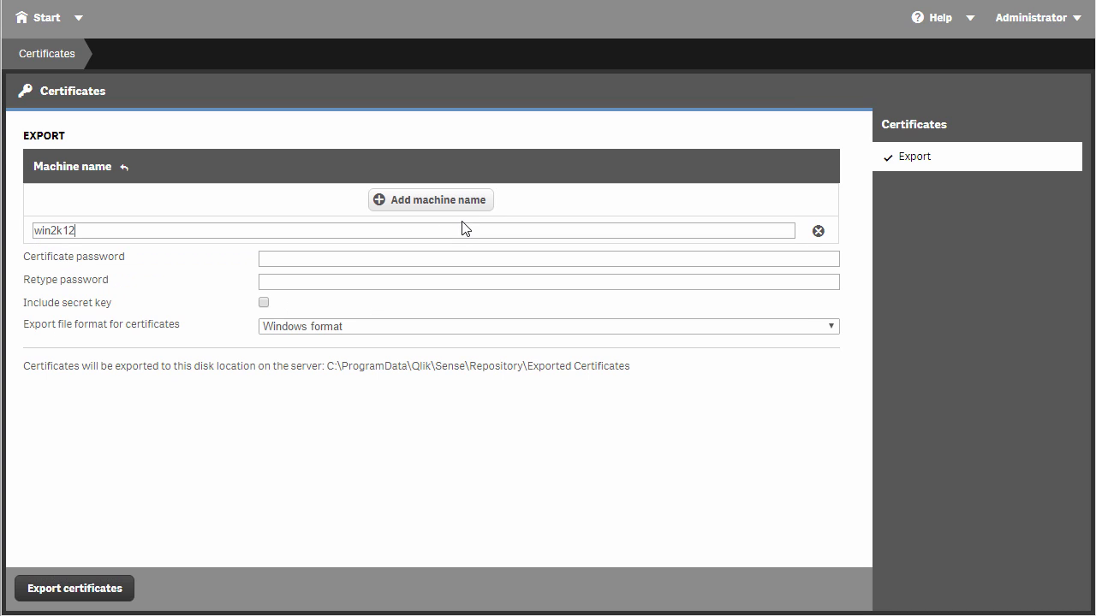
type("ad")
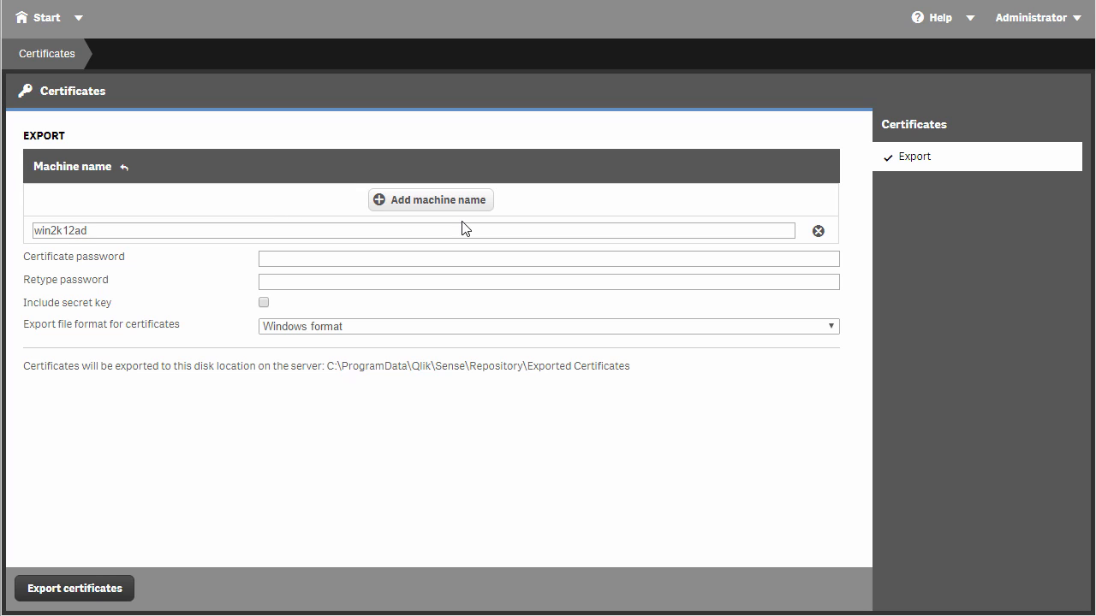
type(".112adams")
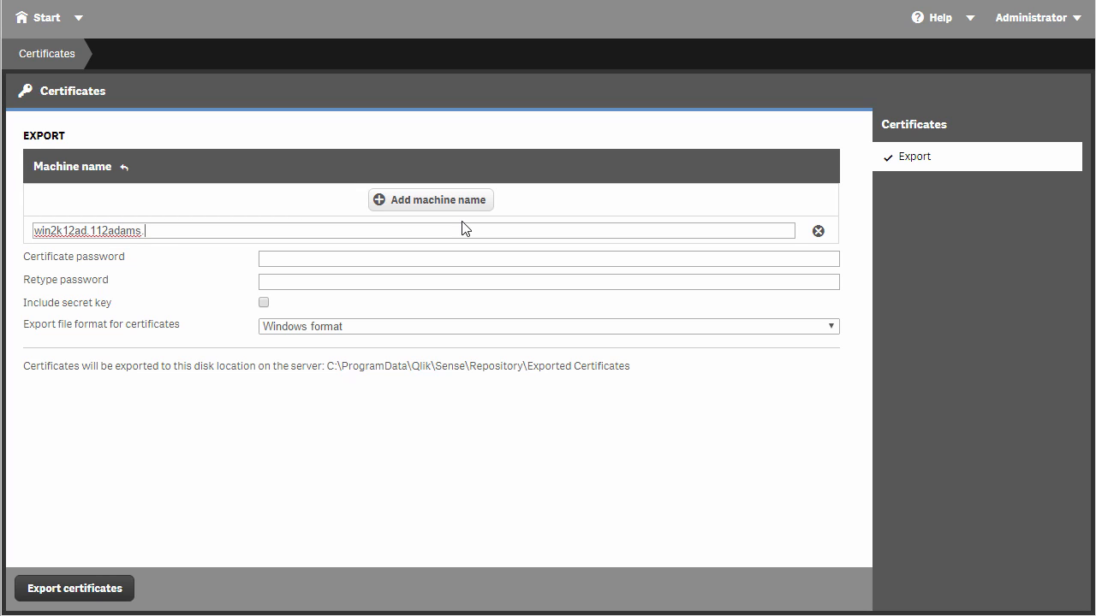
type(".local")
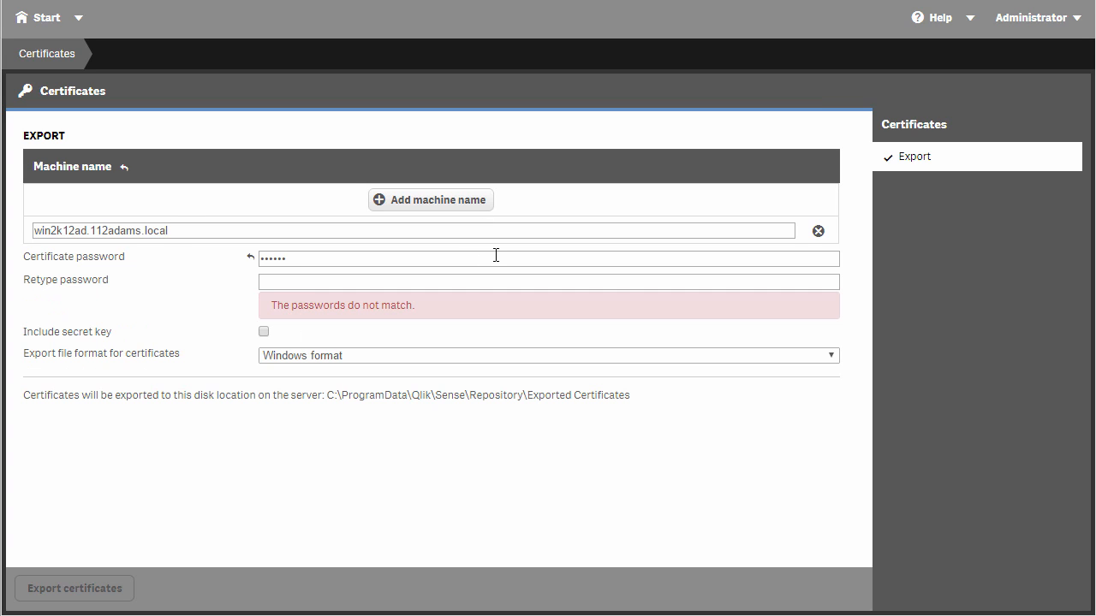
Step: Set the certificate password, include the secret key, and export the certificates
type("••••••")
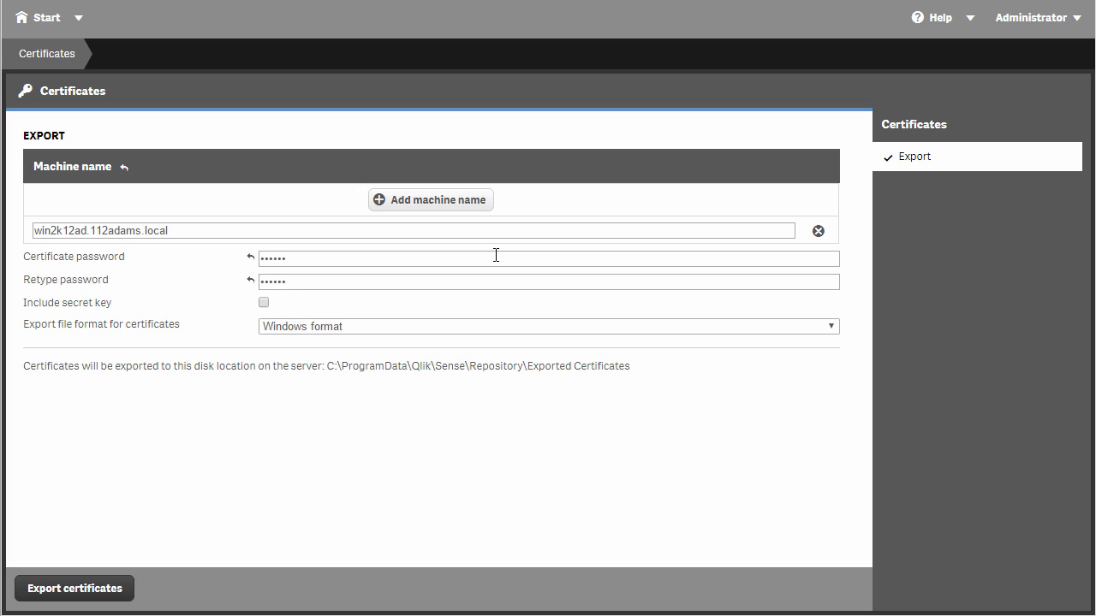
left_click(264, 302)
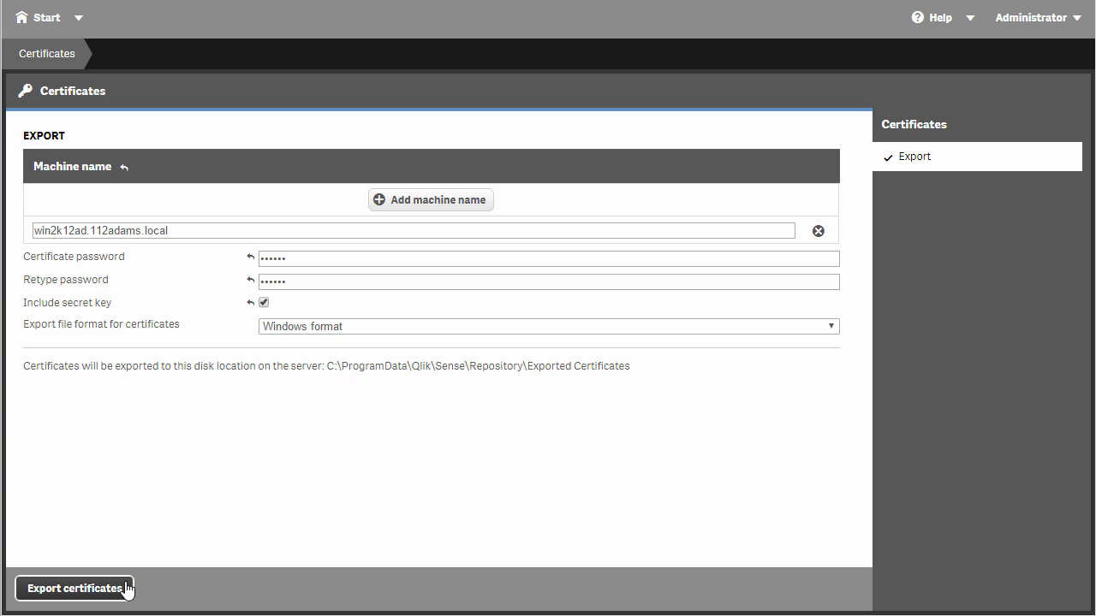
left_click(73, 588)
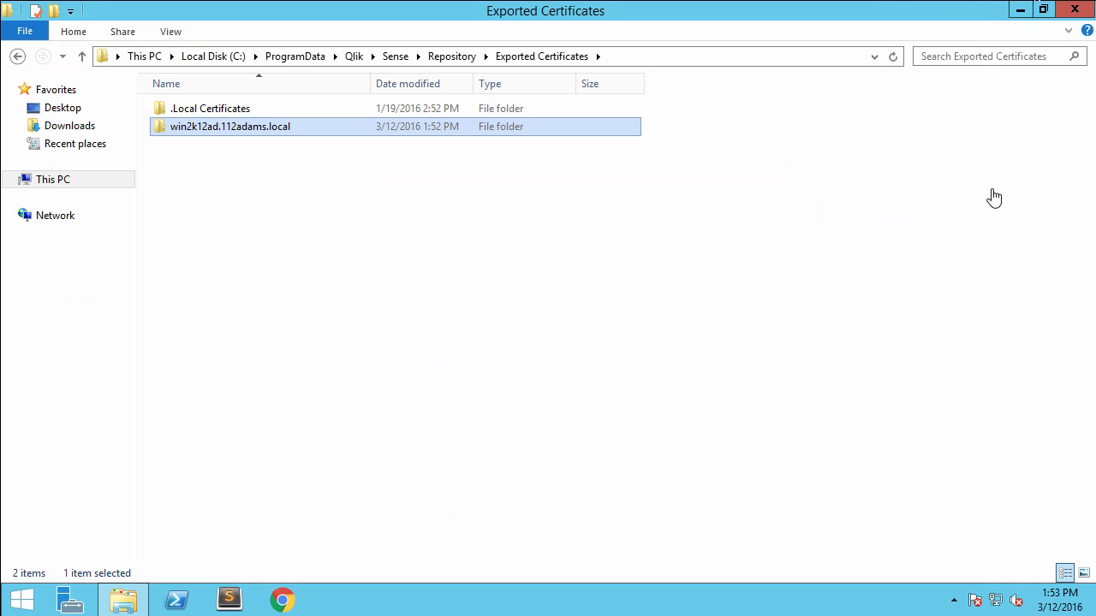
mouse_move(905, 334)
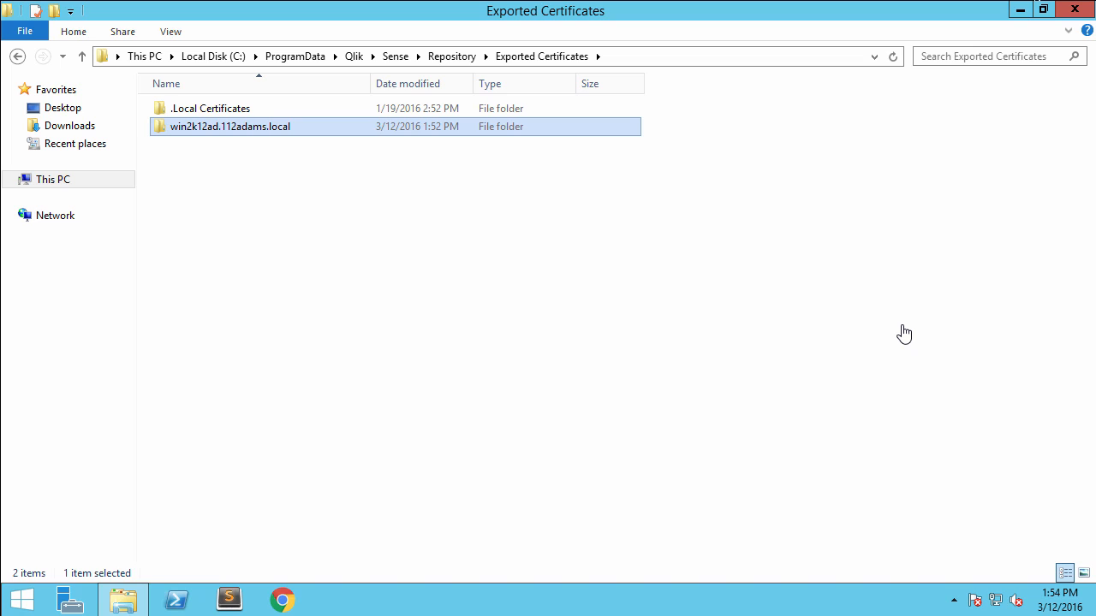
mouse_move(290, 161)
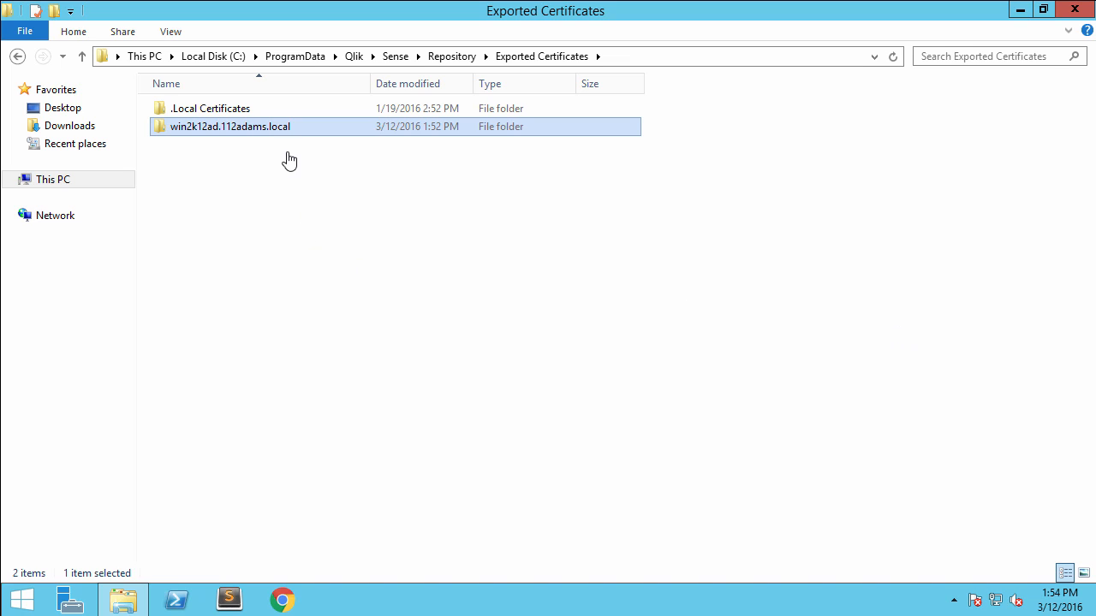
mouse_move(277, 132)
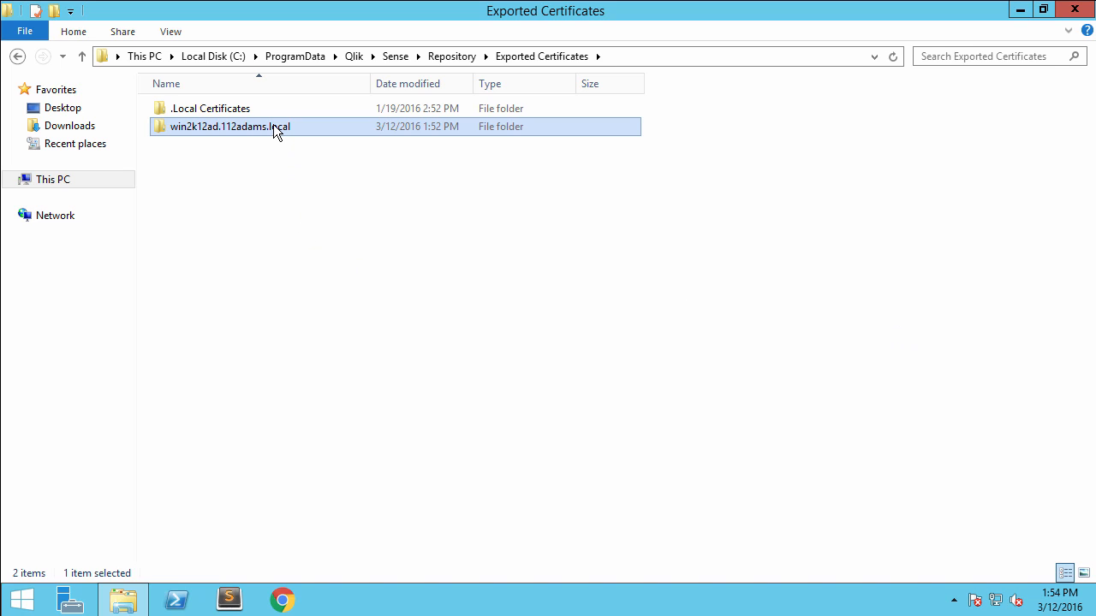
Step: Open the win2k12ad.112adams.local certificates folder and select server.pfx
double_click(229, 126)
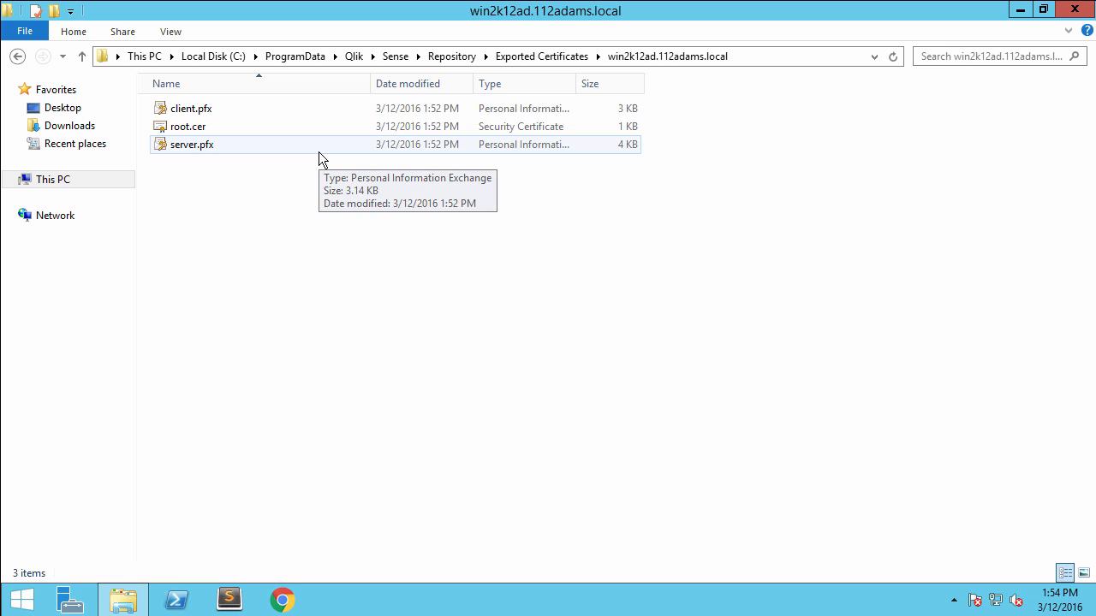
left_click(192, 144)
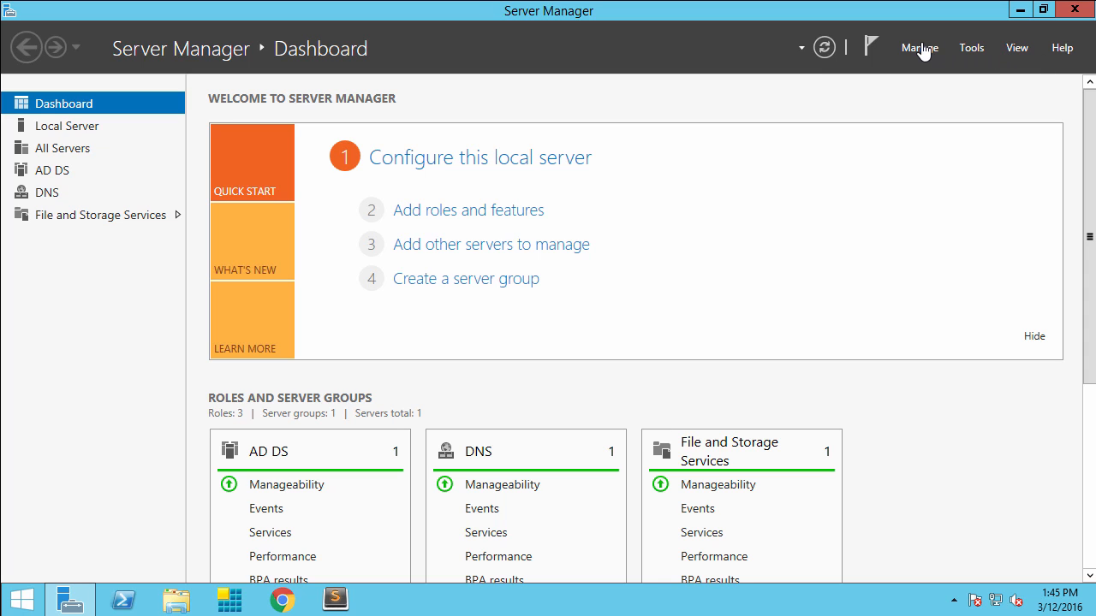
Step: Start a role-based install on the local server and select Active Directory Federation Services
left_click(919, 47)
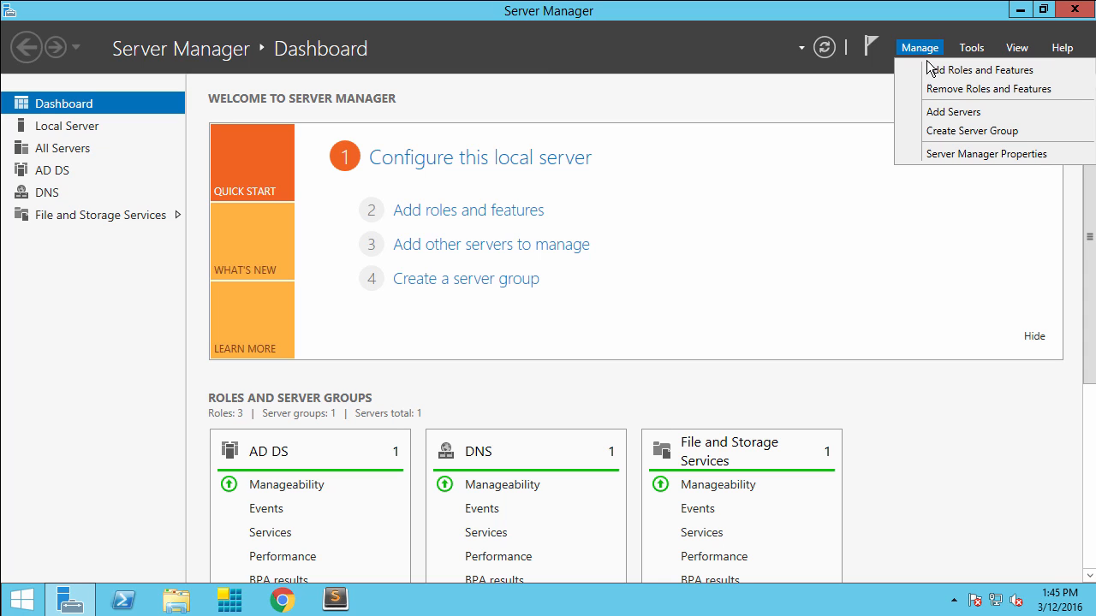
left_click(978, 69)
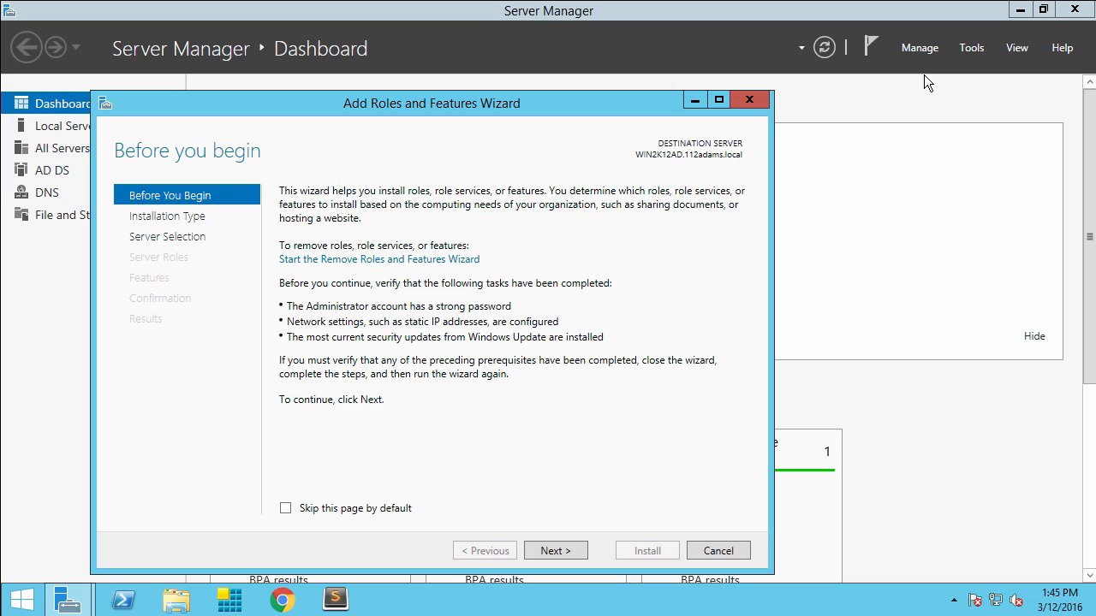
mouse_move(556, 551)
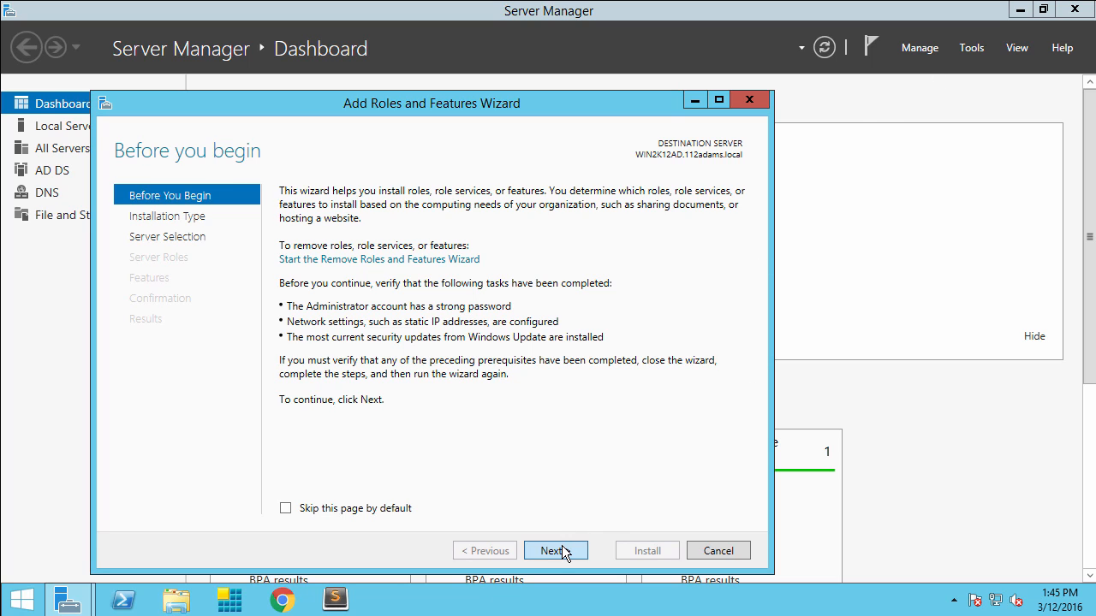
left_click(554, 550)
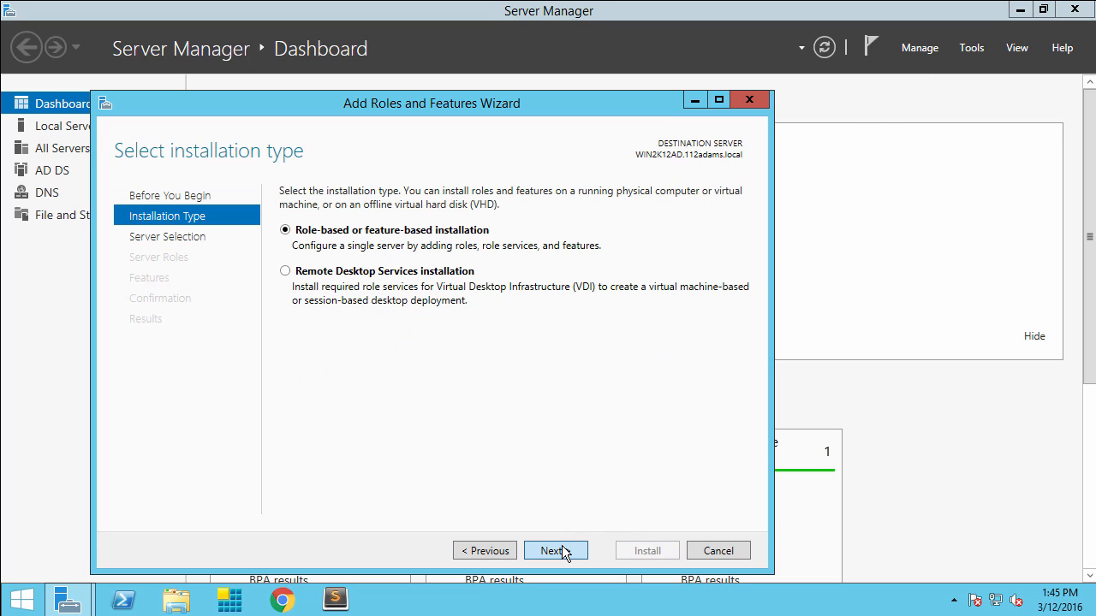
left_click(550, 550)
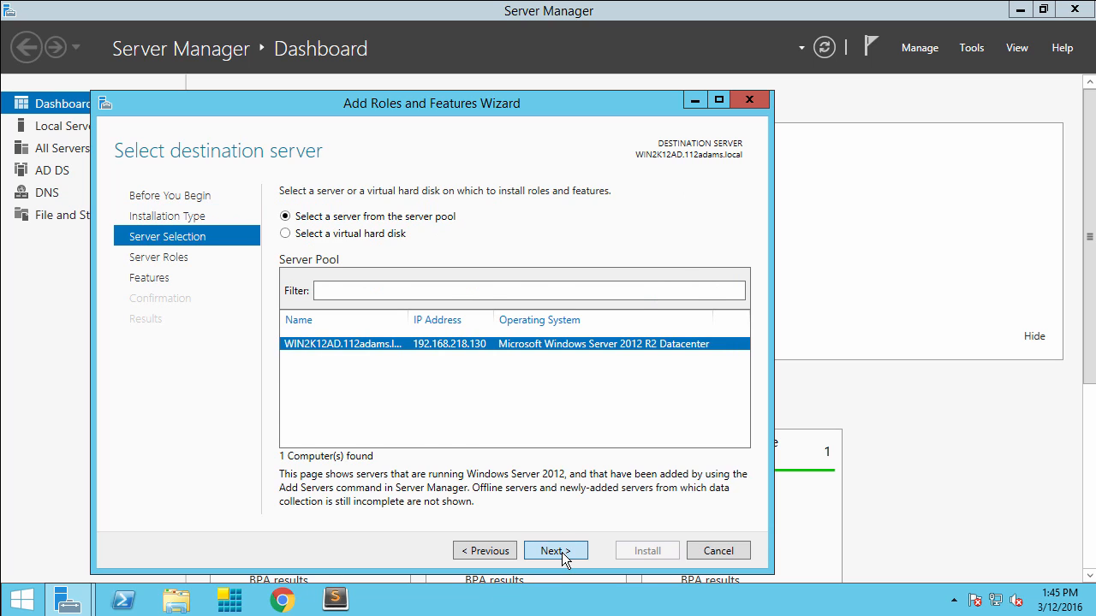
left_click(555, 551)
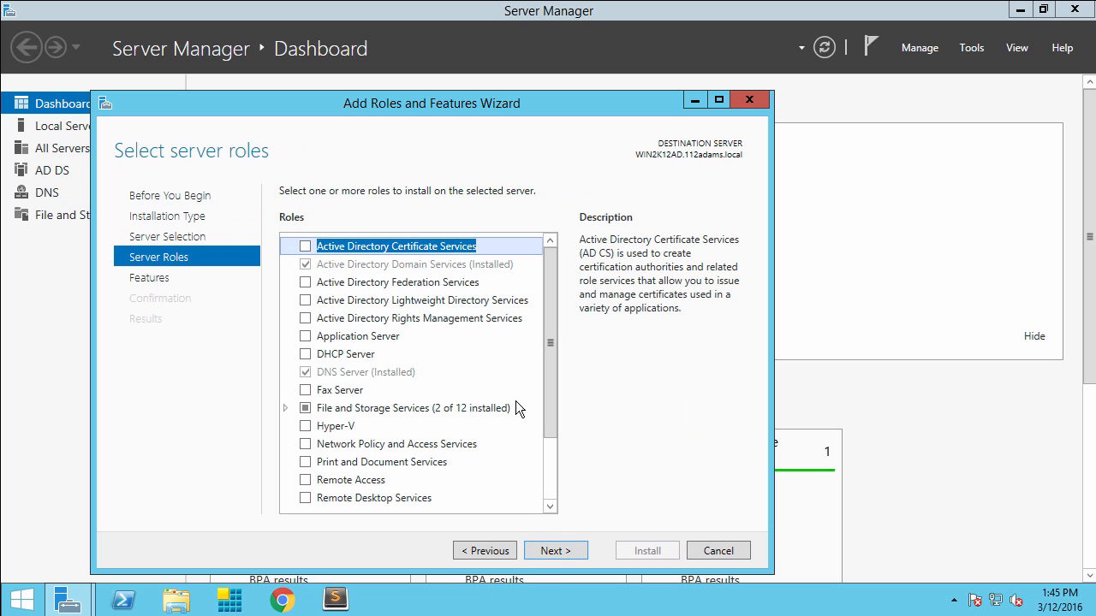
left_click(306, 281)
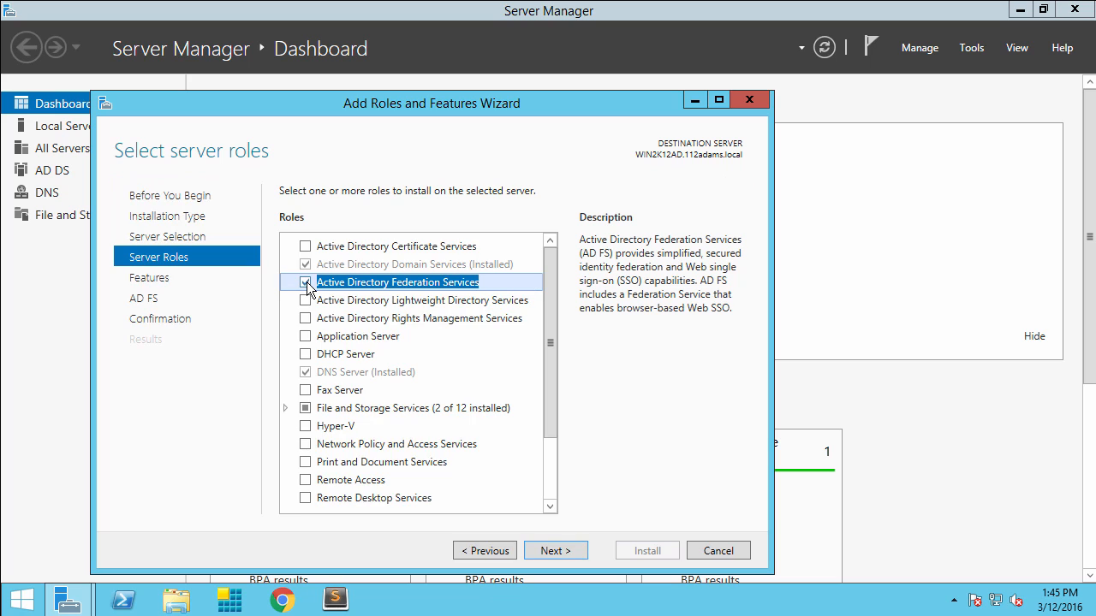
left_click(305, 282)
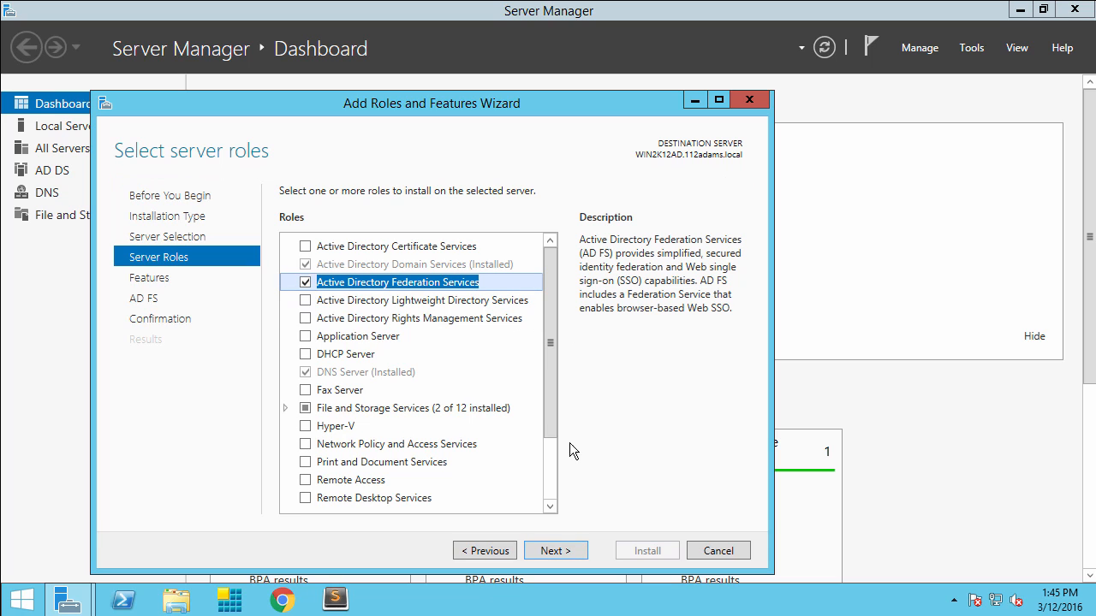
Step: Install the AD FS role and launch the federation service configuration wizard
left_click(555, 551)
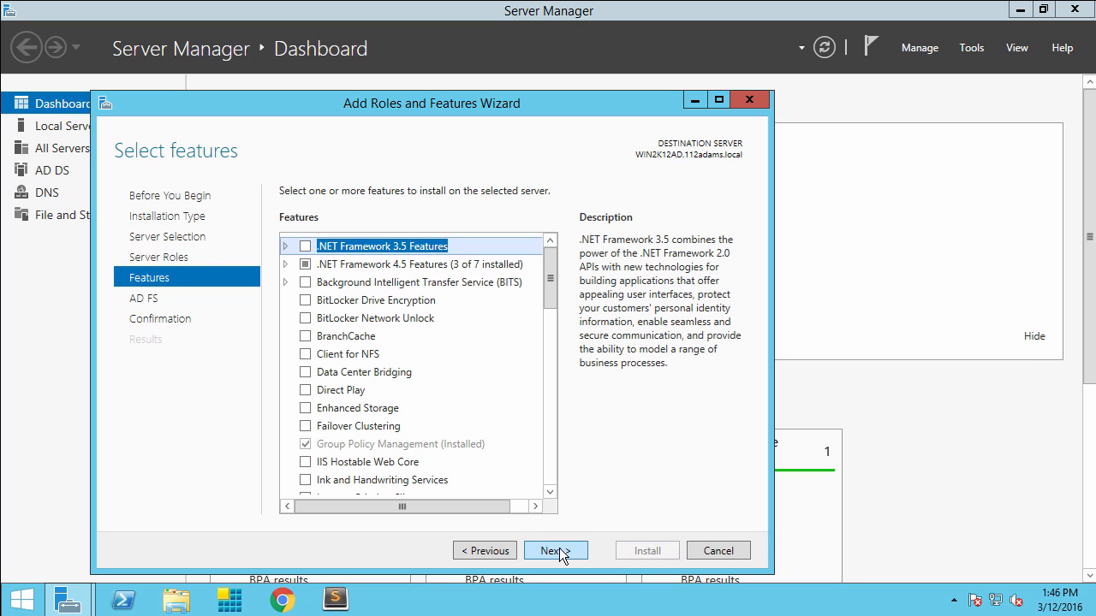
left_click(555, 551)
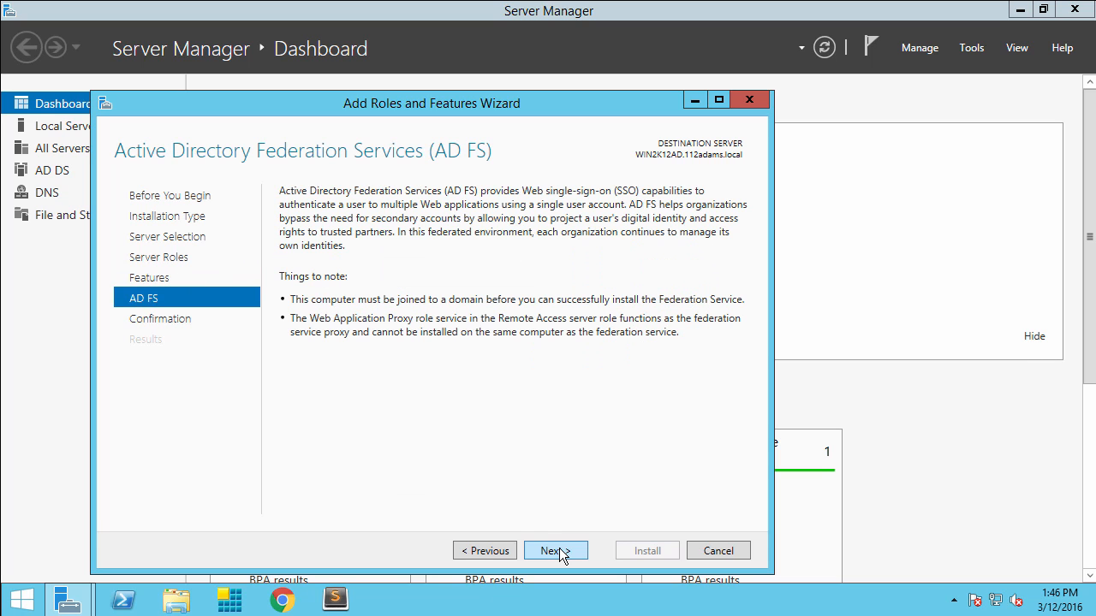
left_click(555, 551)
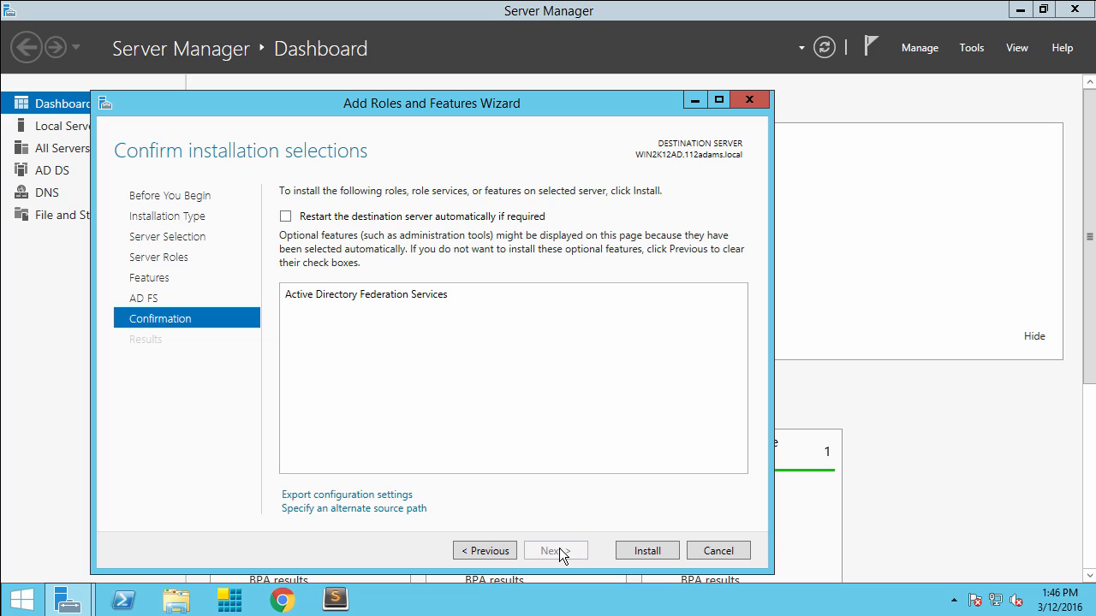
mouse_move(576, 557)
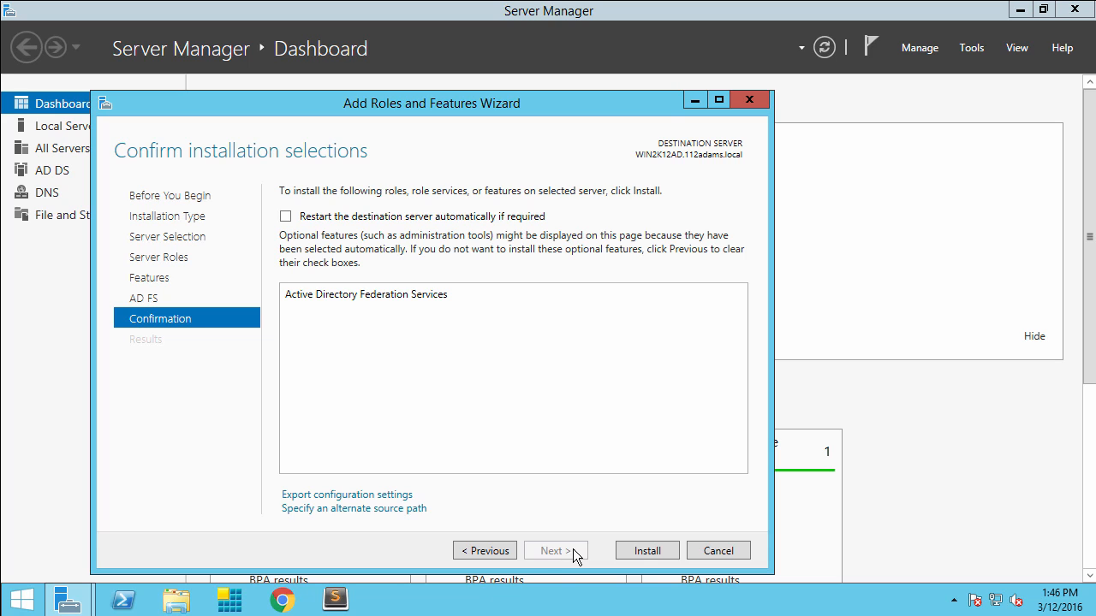
left_click(646, 551)
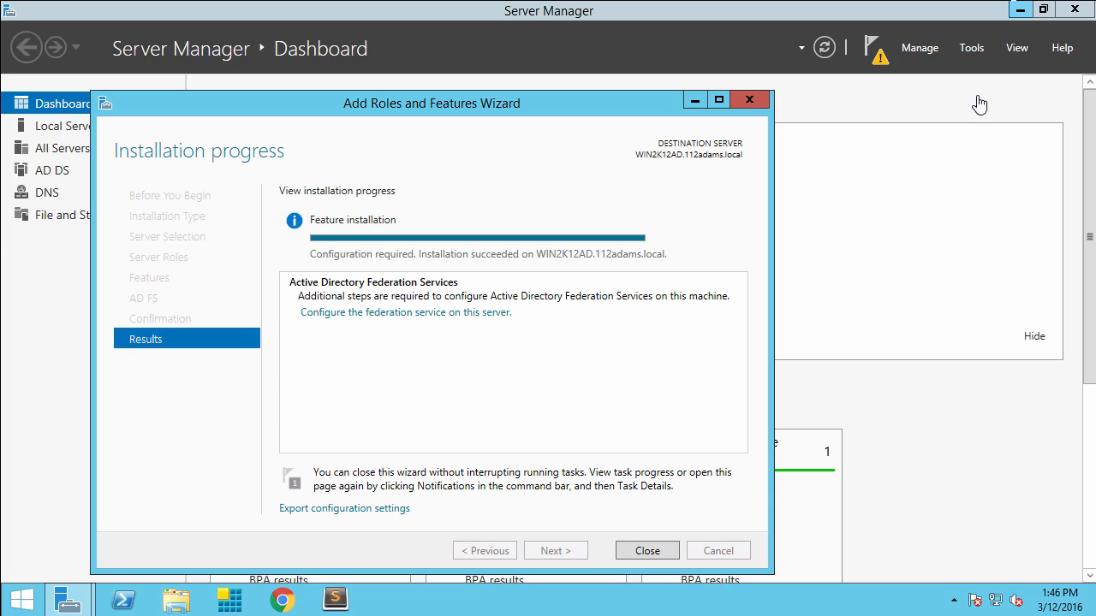
mouse_move(499, 387)
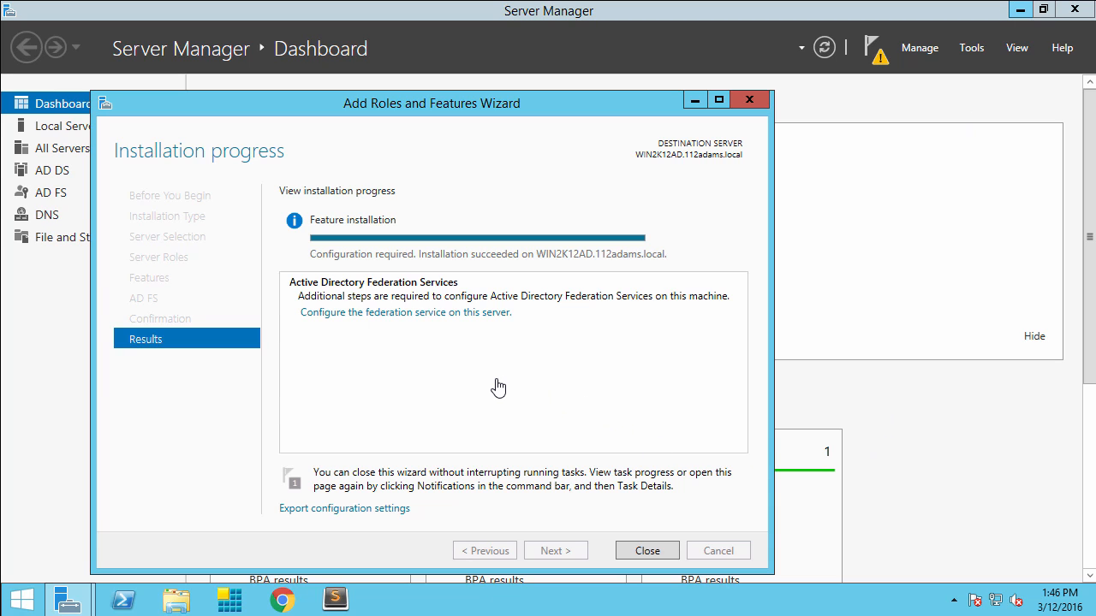
mouse_move(443, 325)
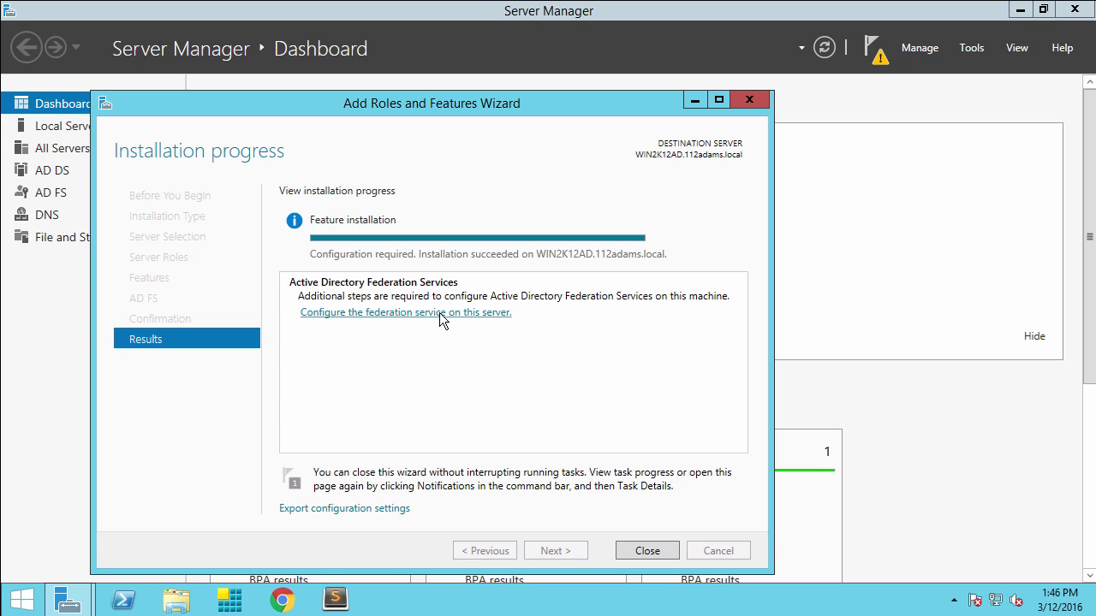
left_click(405, 312)
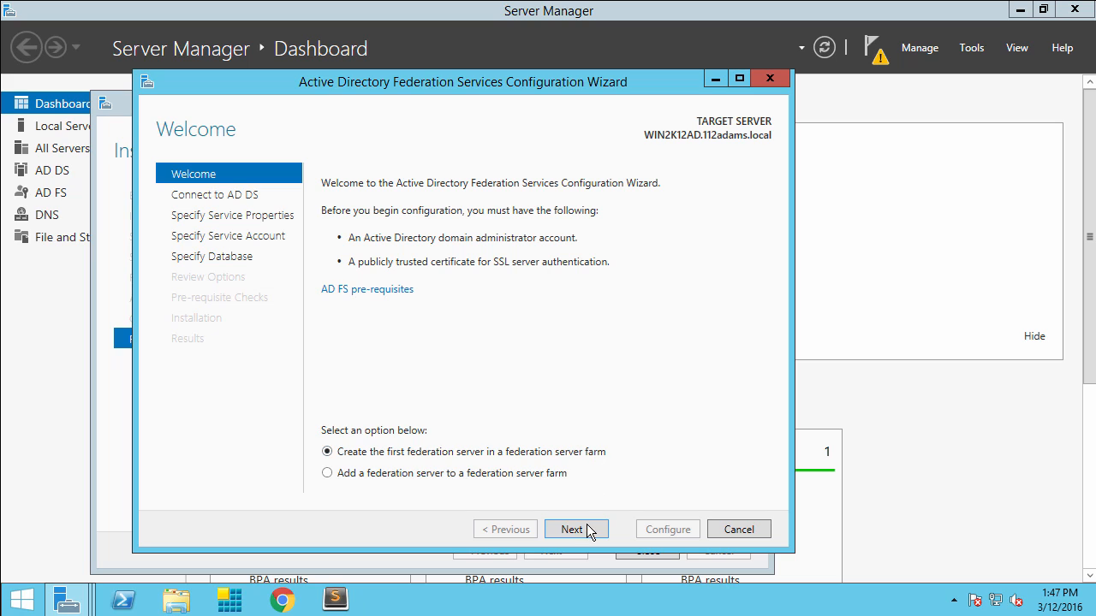
Step: Choose to create the first federation server in a new federation server farm
left_click(577, 529)
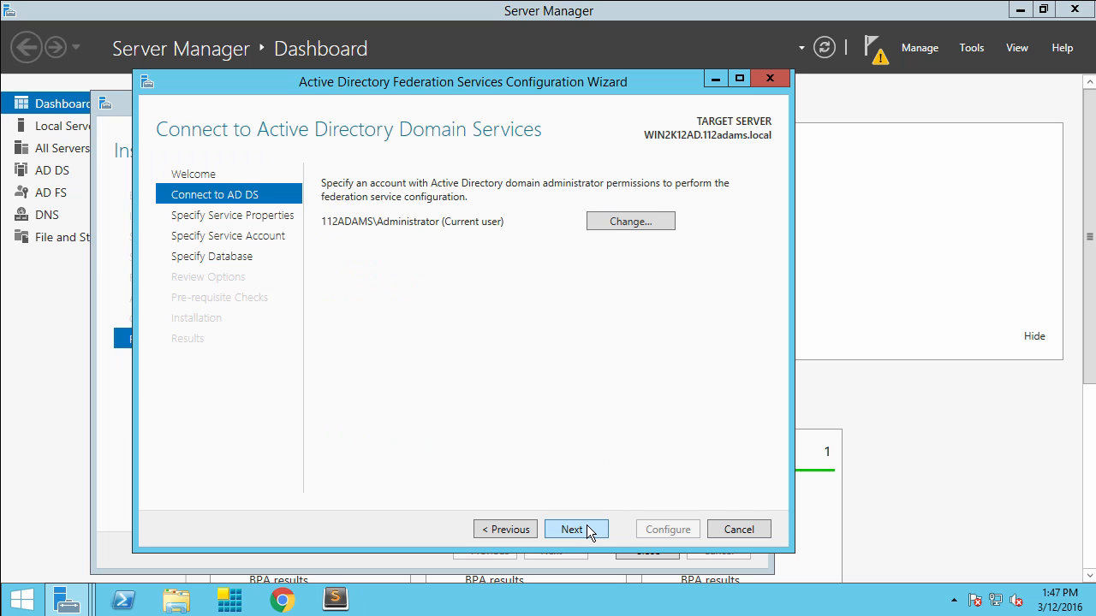
mouse_move(525, 236)
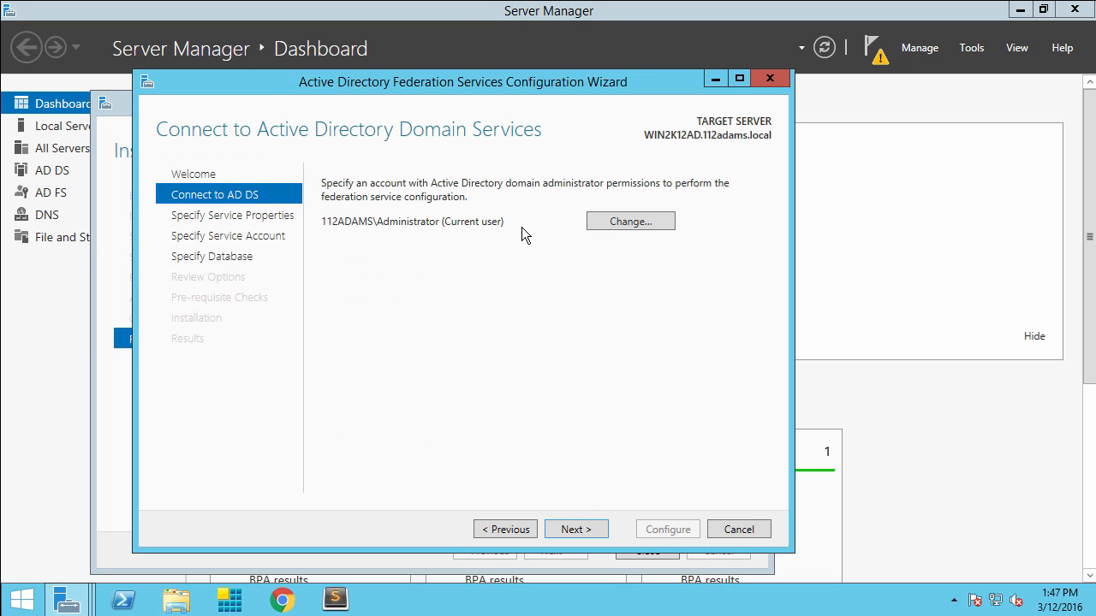
mouse_move(576, 529)
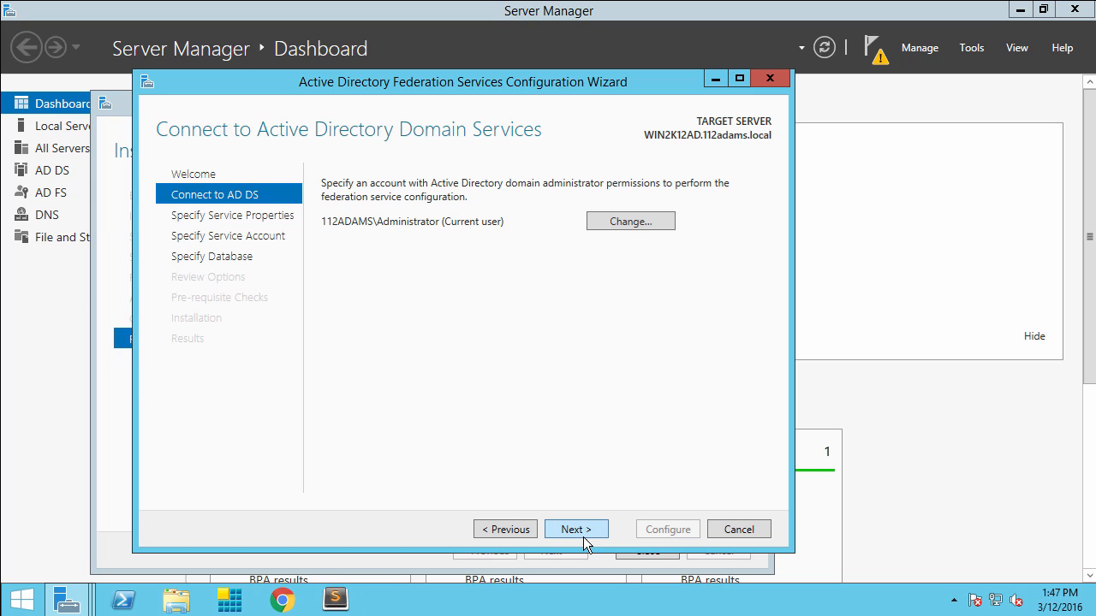
Step: Keep 112ADAMS\Administrator and import the win2k12ad.112adams.local SSL certificate with its private key
left_click(576, 529)
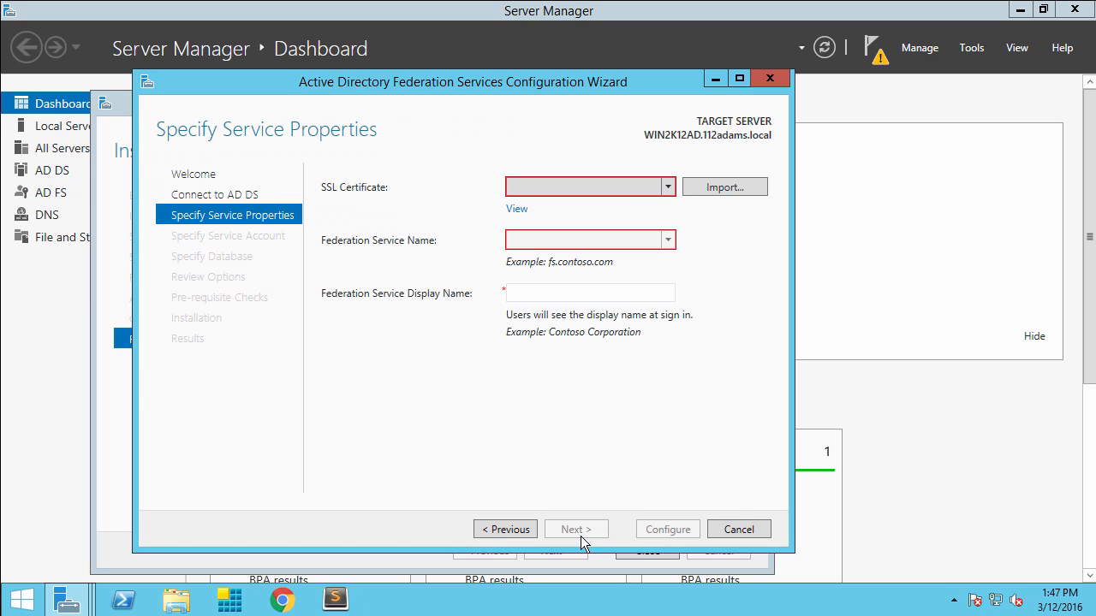
mouse_move(727, 237)
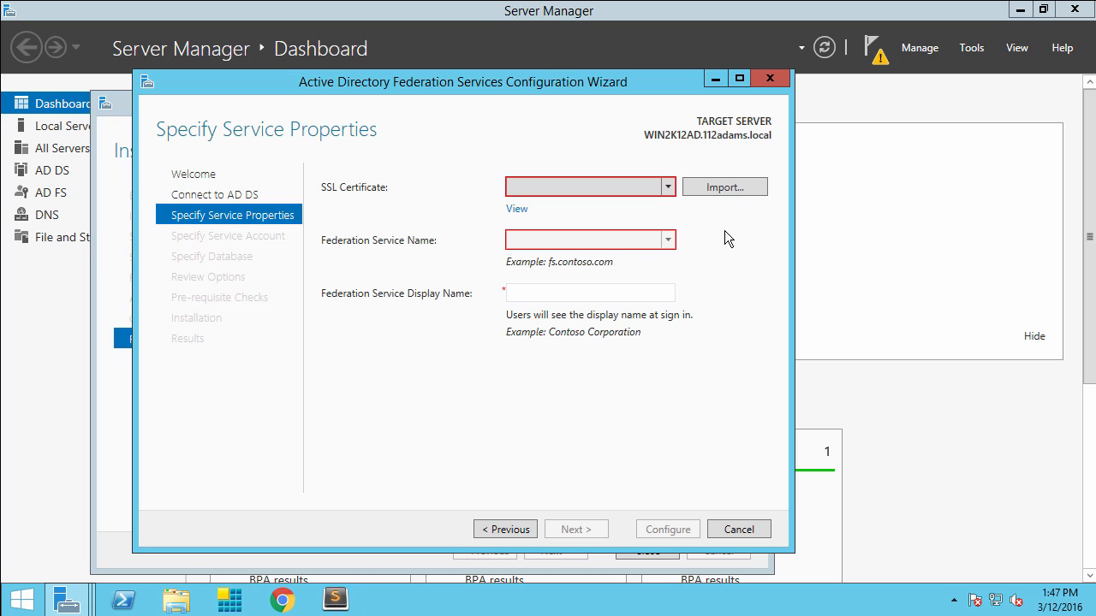
left_click(724, 187)
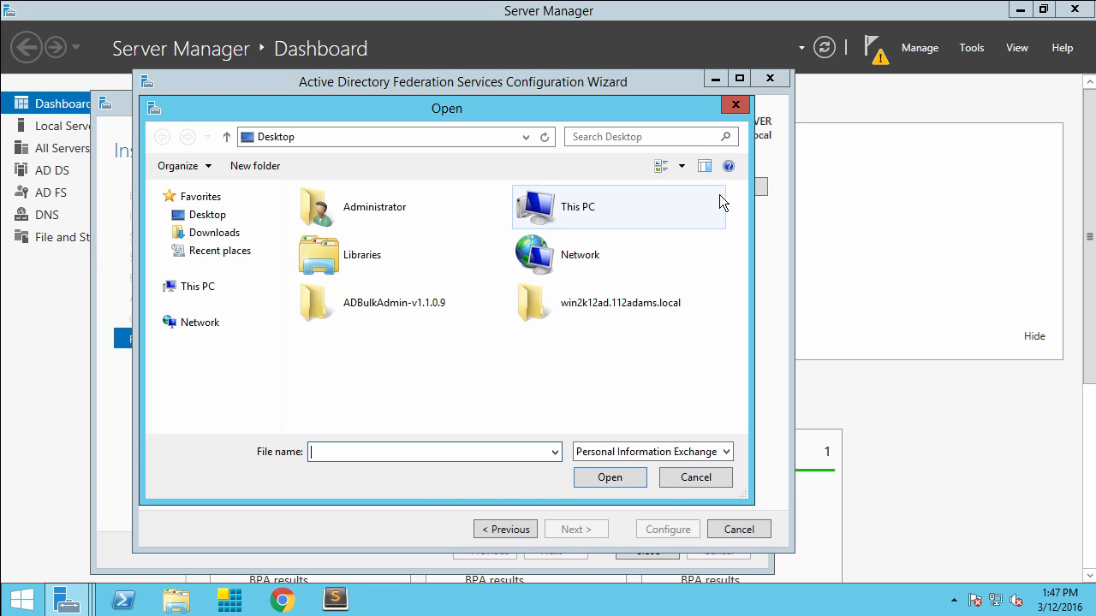
left_click(620, 302)
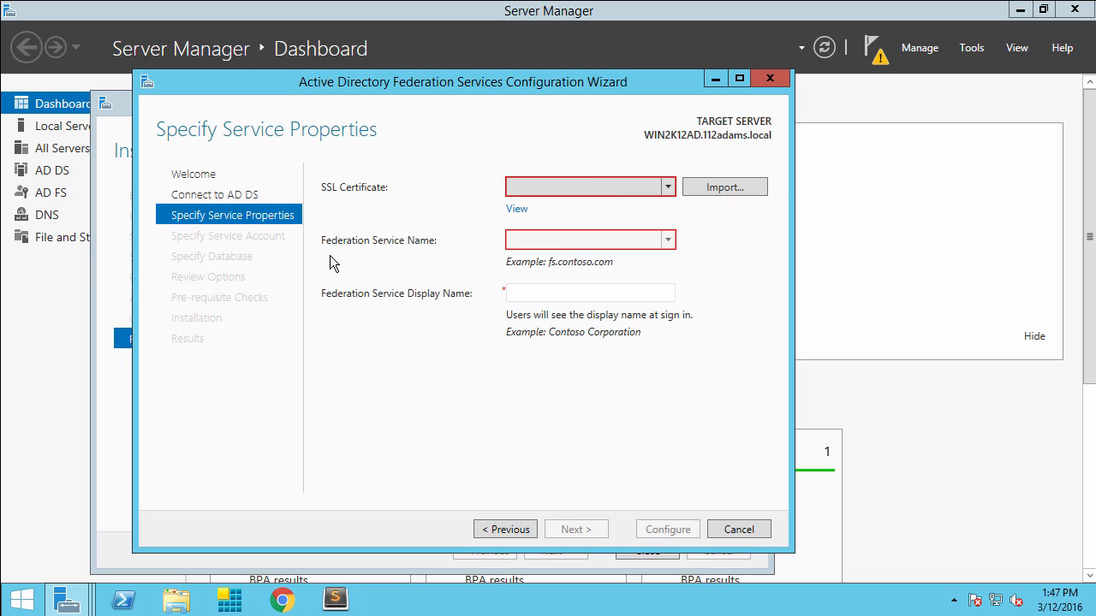
left_click(724, 187)
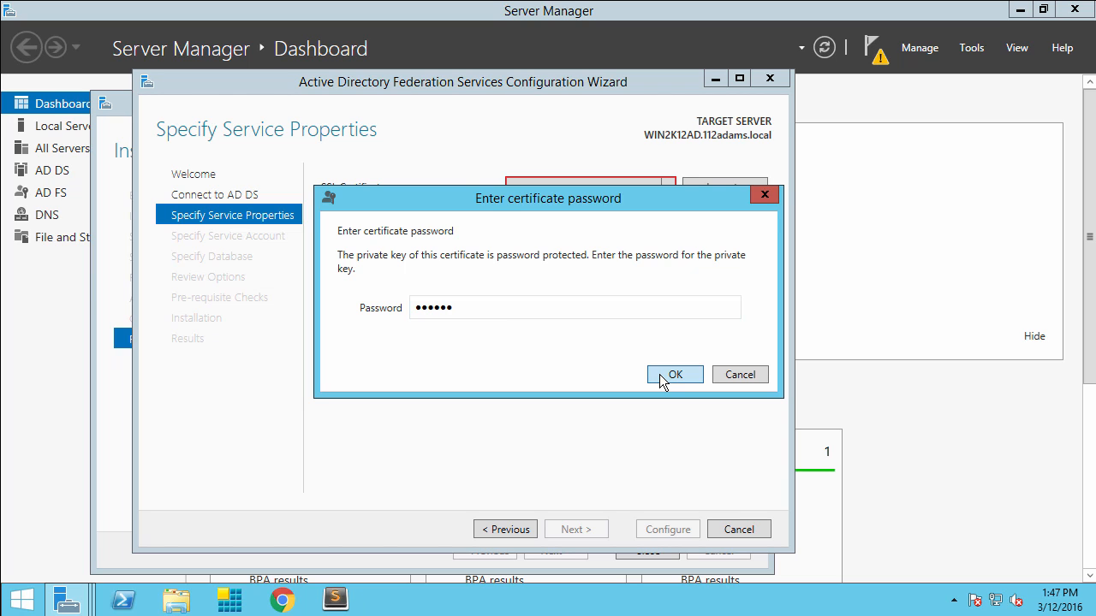
left_click(674, 374)
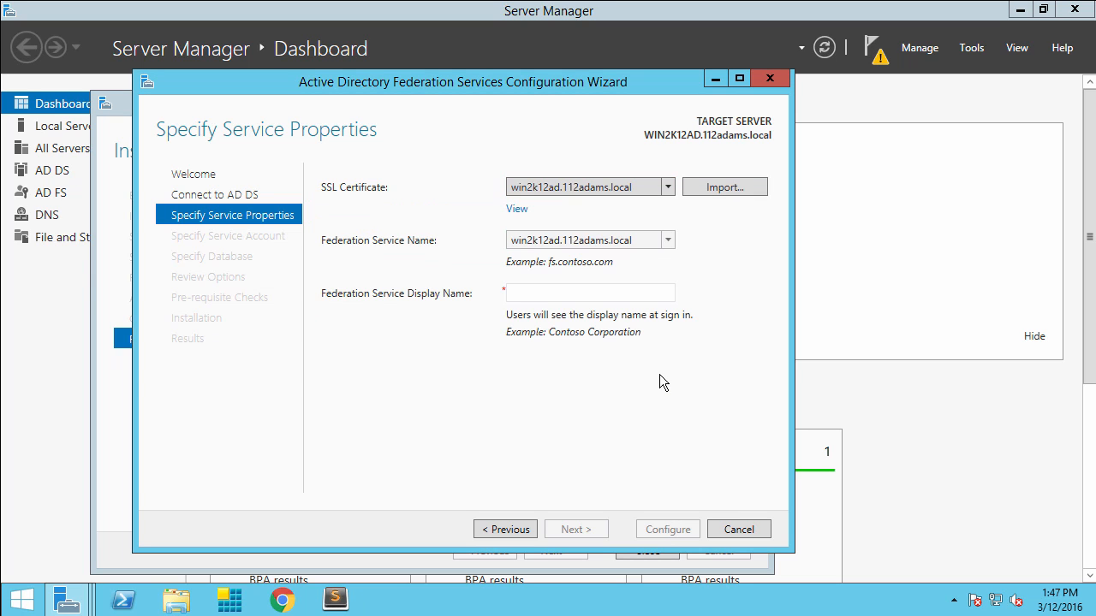
mouse_move(620, 341)
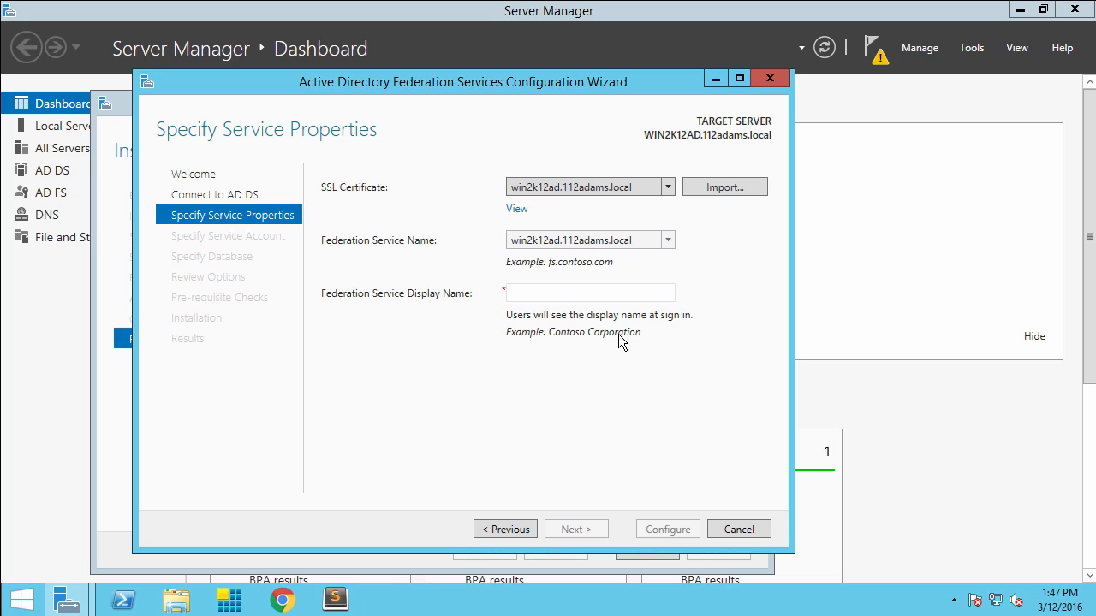
Step: Enter 'Qlik Sense SAML ADFS' as the federation service display name
left_click(589, 292)
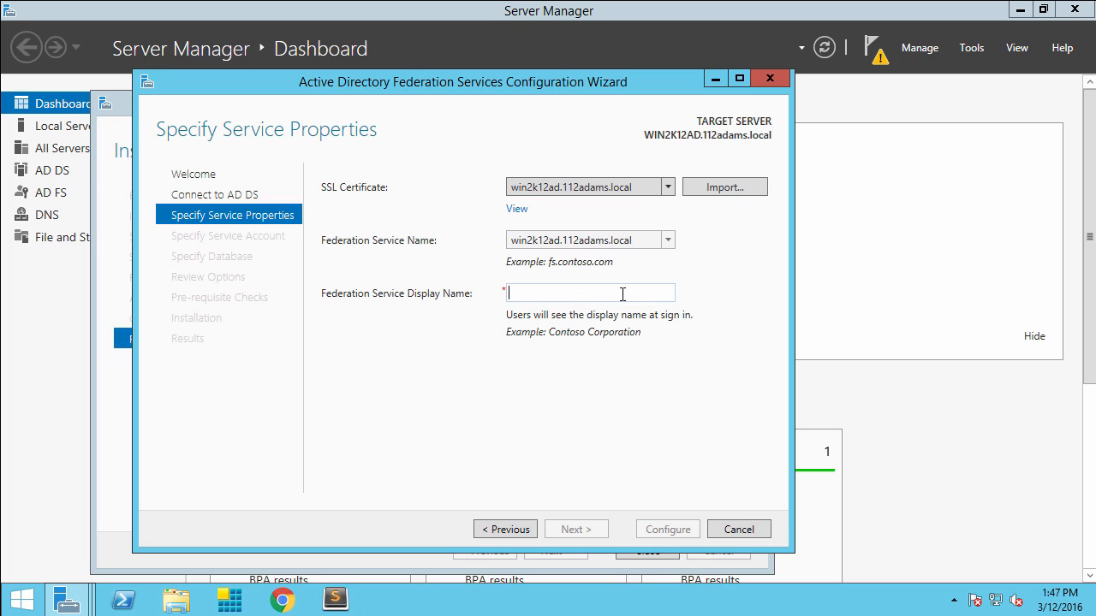
type("Qlik Sen")
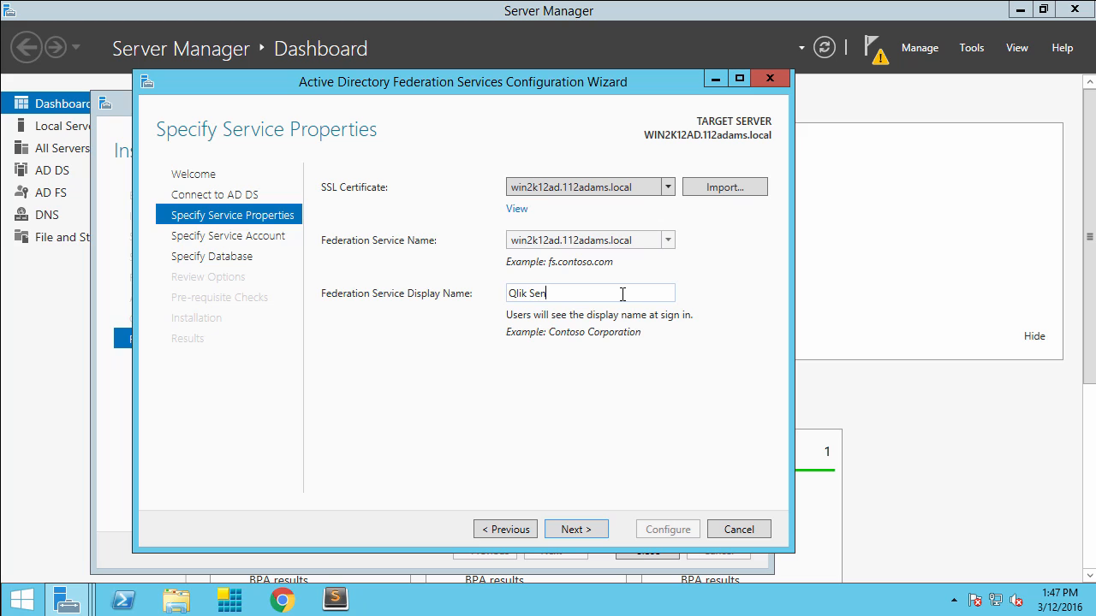
type("se SAML")
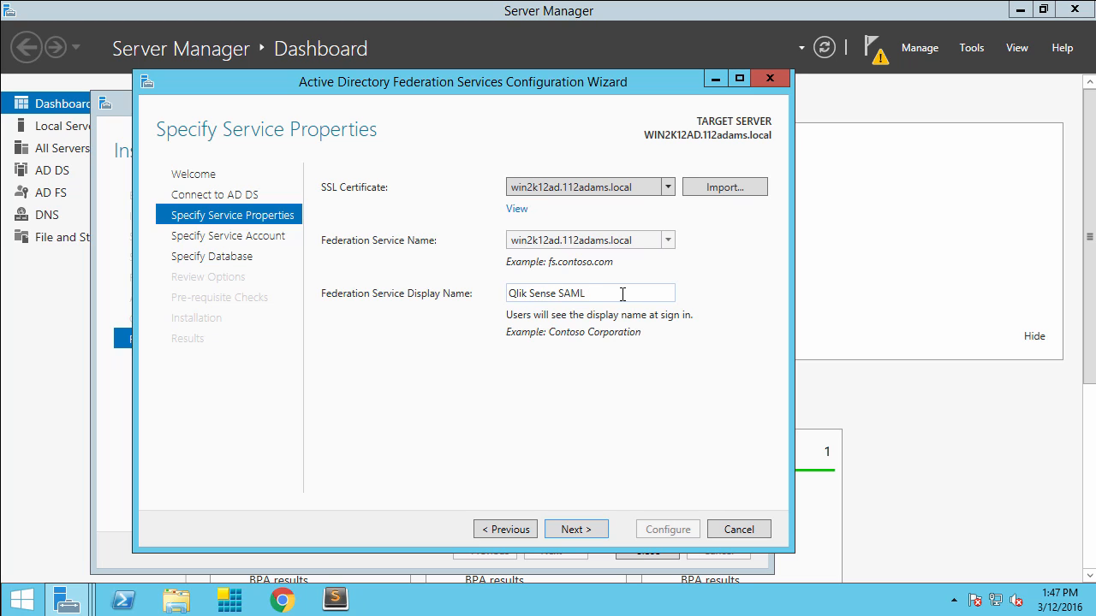
type("ADFS")
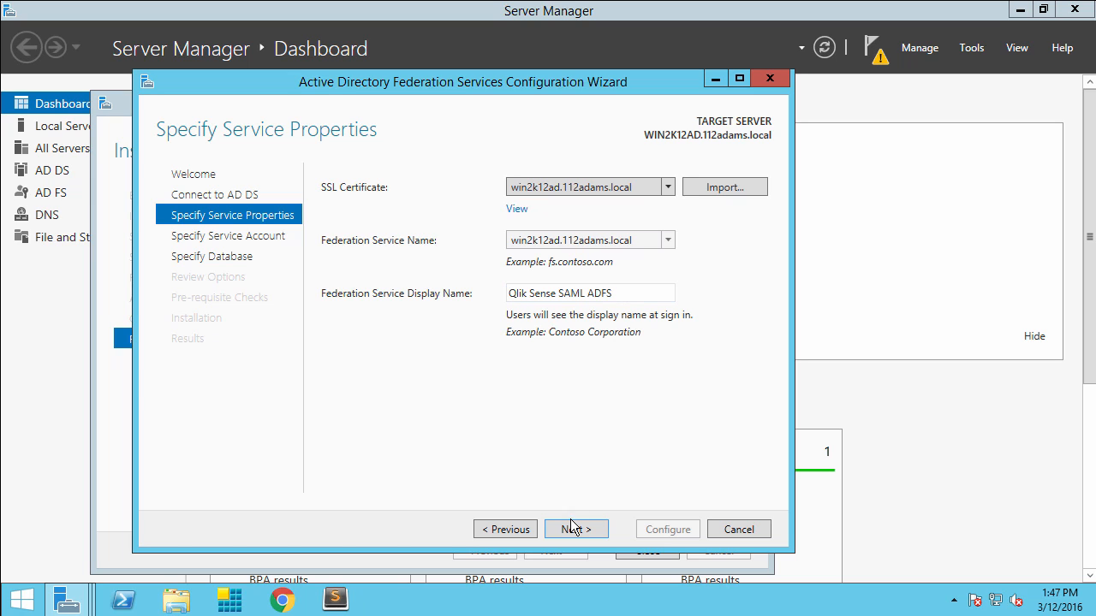
mouse_move(576, 529)
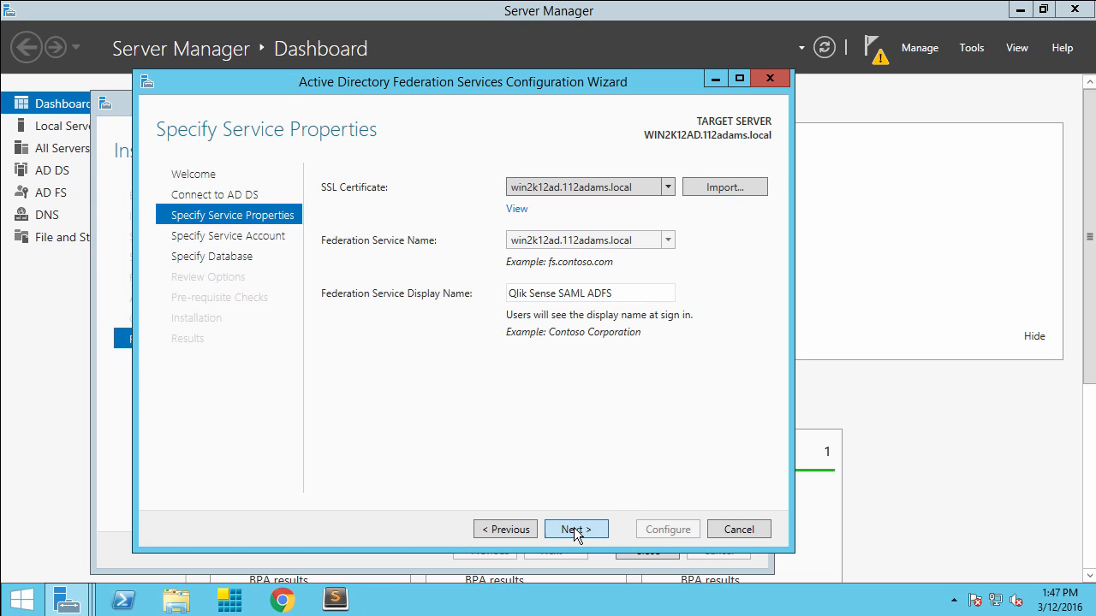
Step: Pick 112ADAMS\Administrator as the AD FS service account and enter its password
left_click(577, 528)
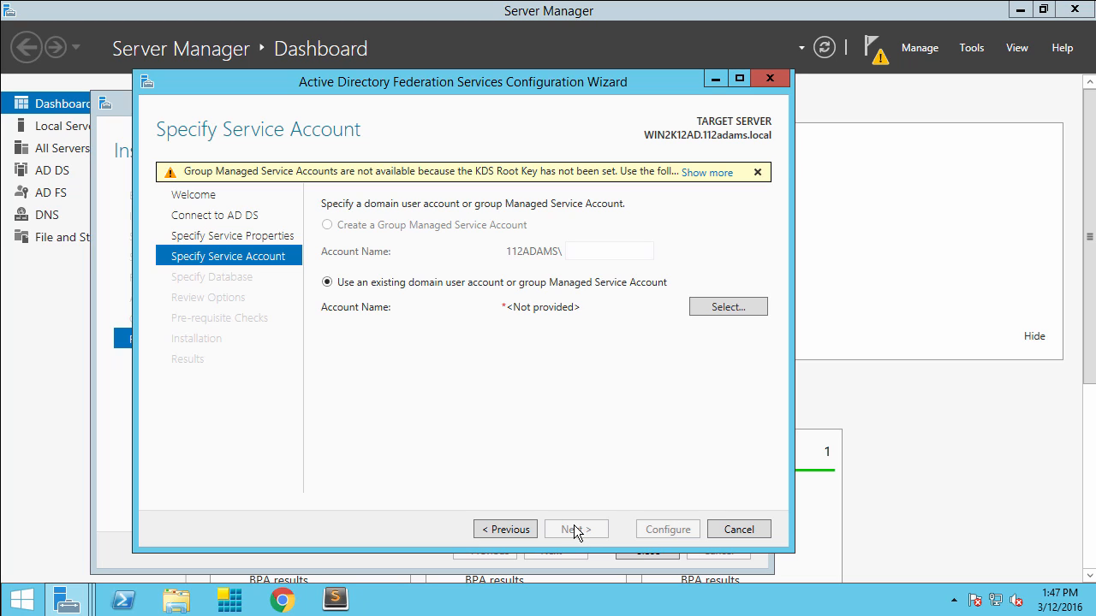
mouse_move(728, 306)
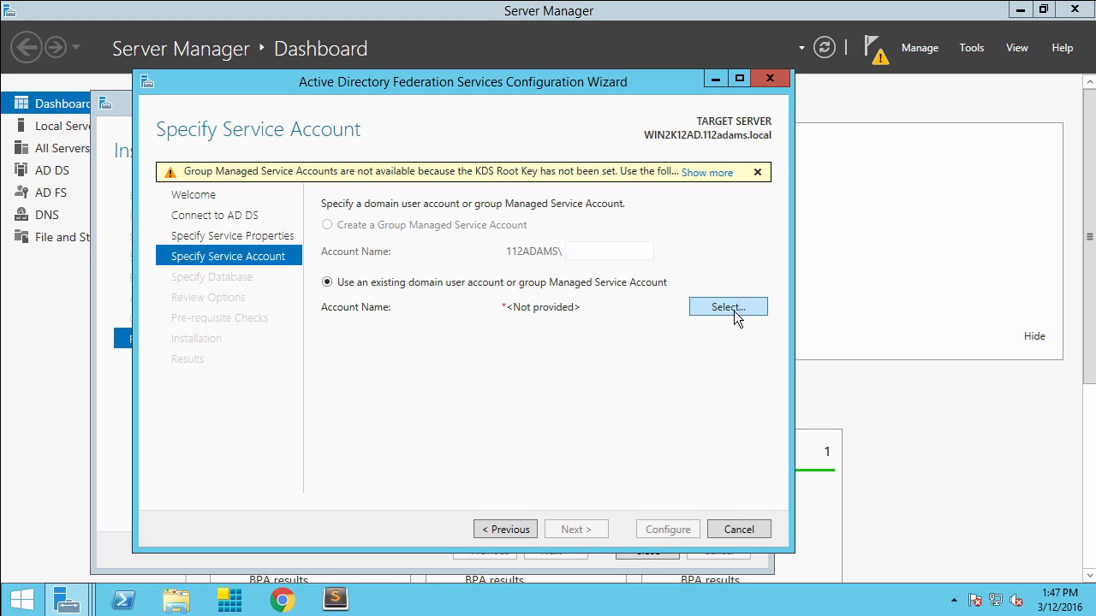
left_click(728, 306)
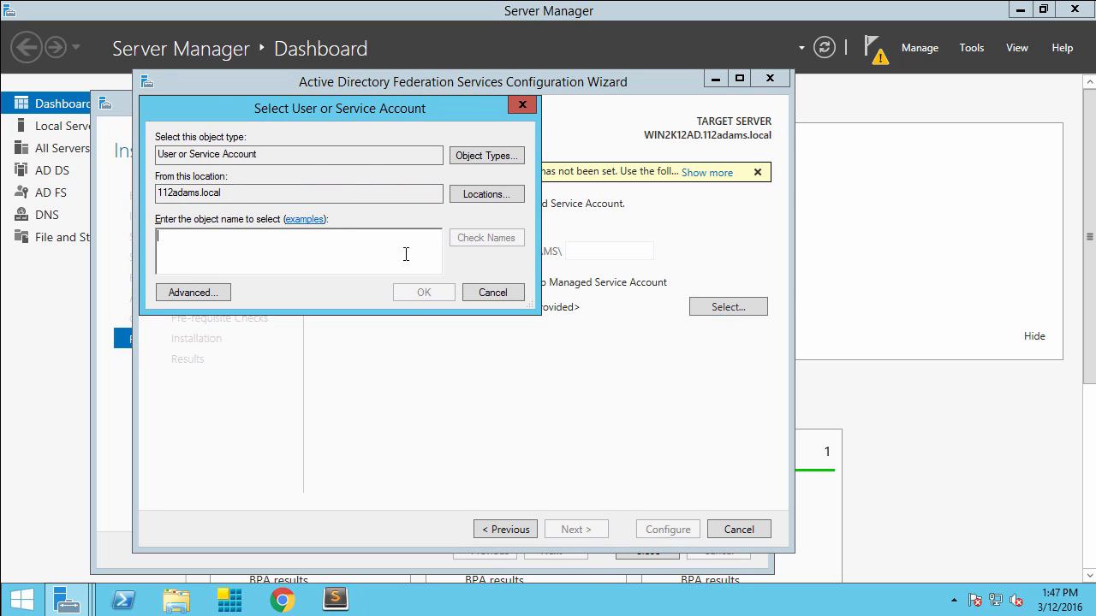
type("admi")
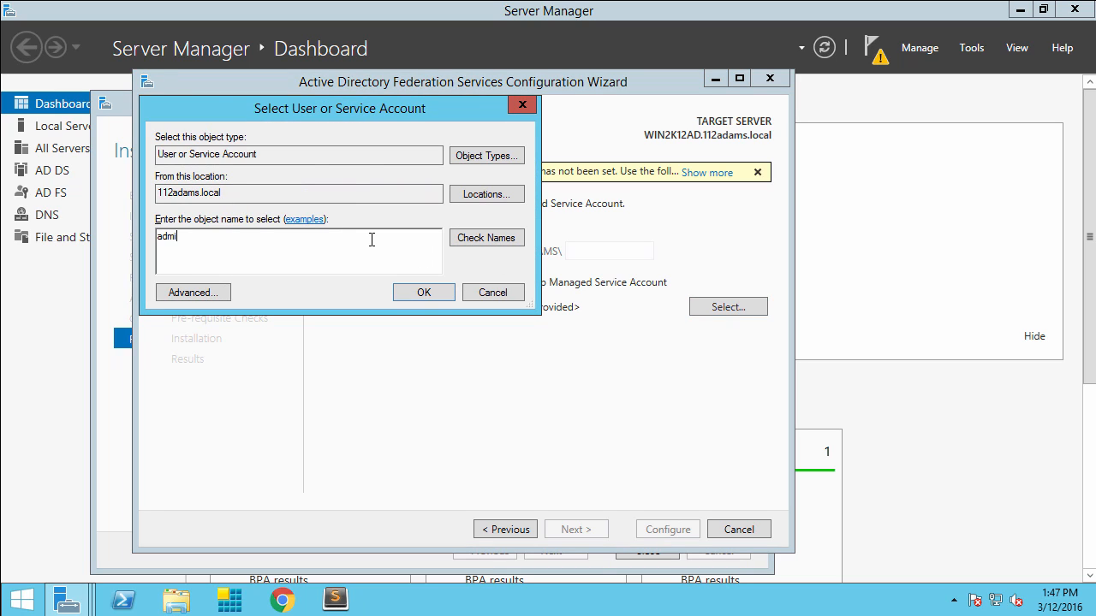
type("istrator")
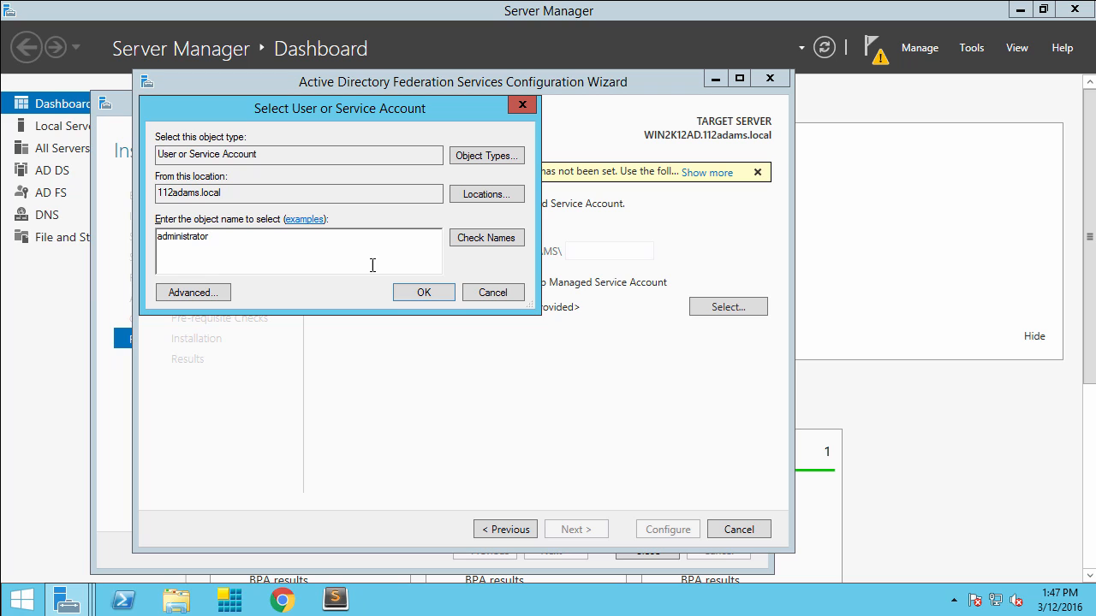
left_click(424, 292)
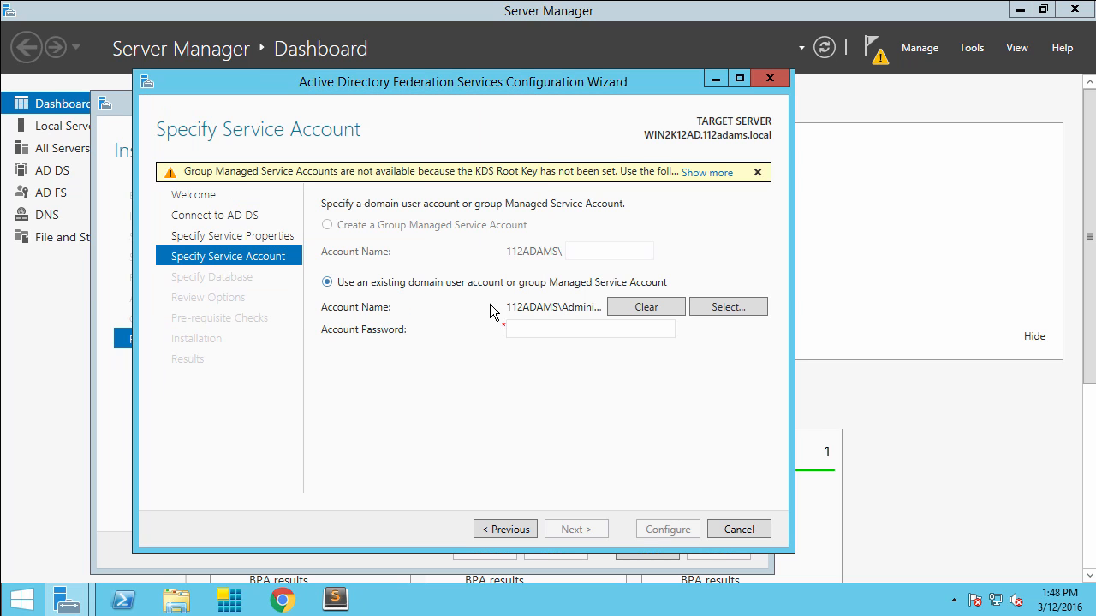
type("•")
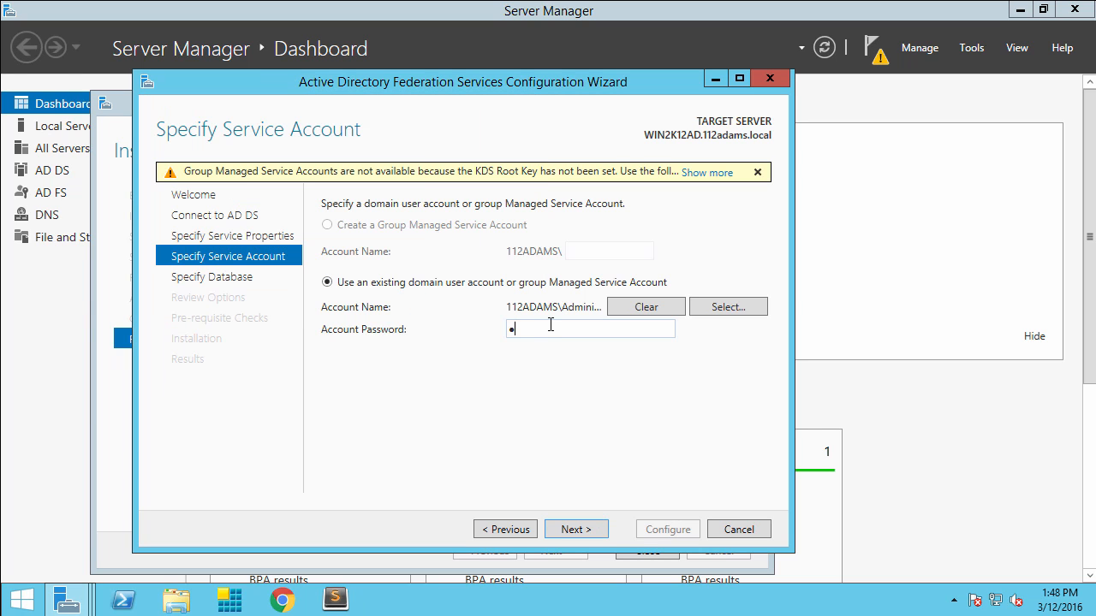
type("password")
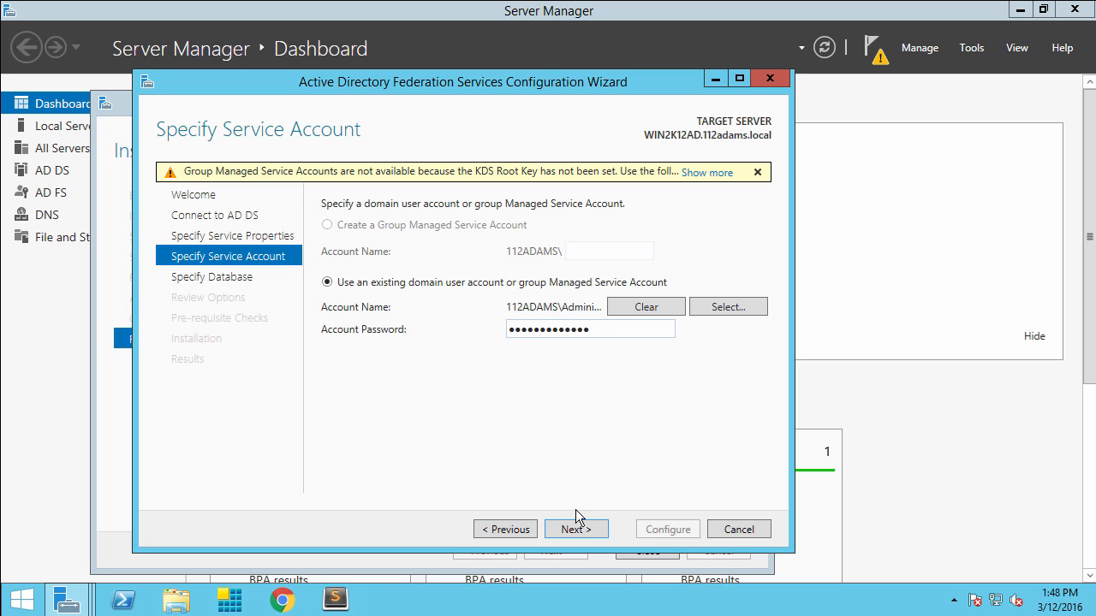
Step: Keep Windows Internal Database and allow overwriting existing AD FS configuration data
left_click(576, 529)
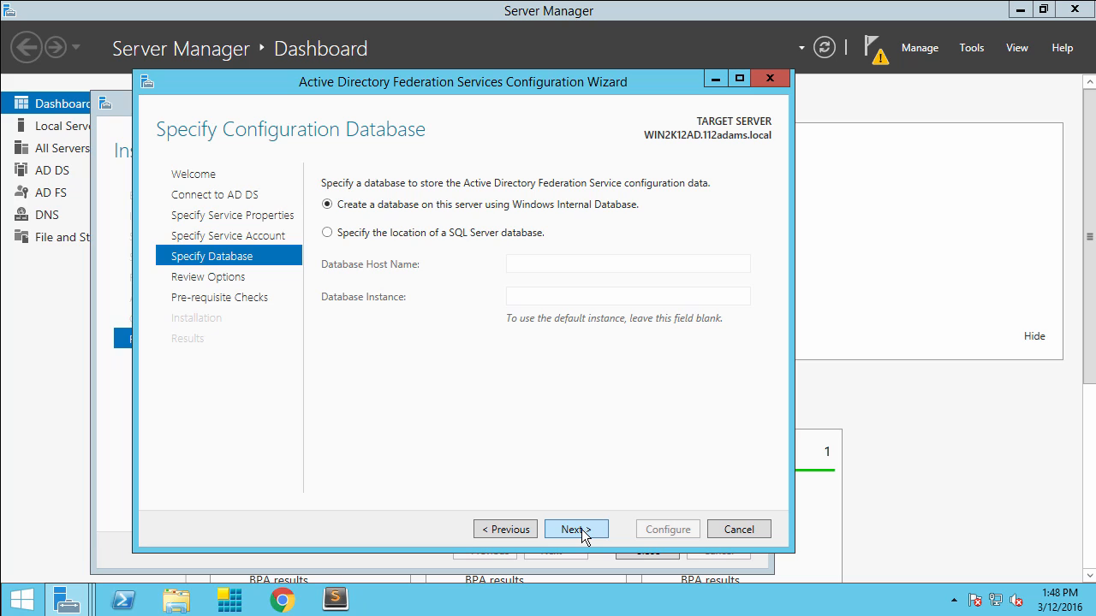
mouse_move(494, 234)
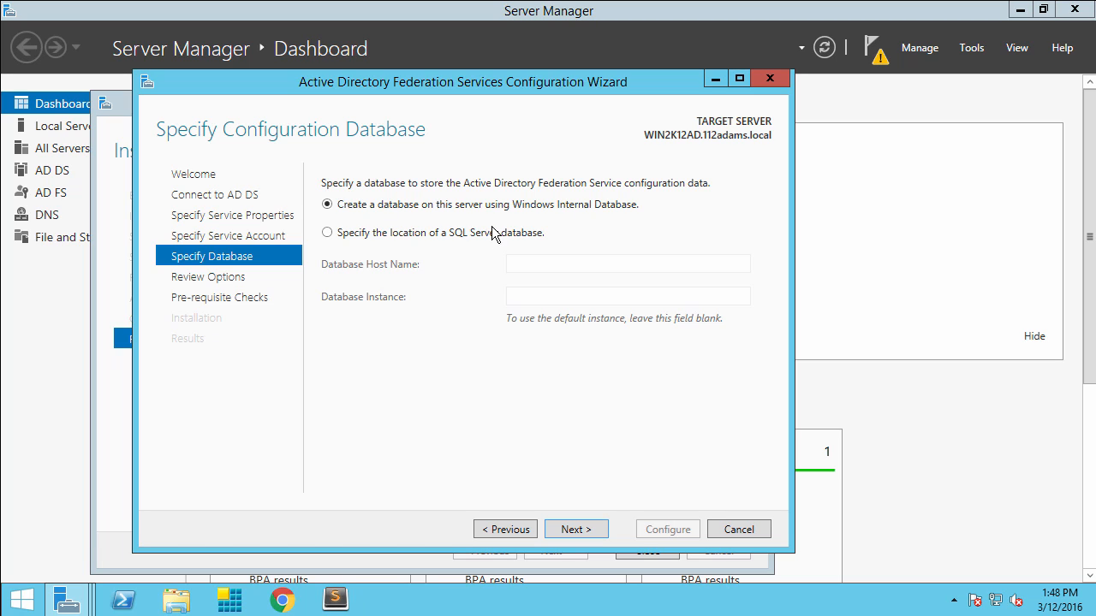
mouse_move(533, 486)
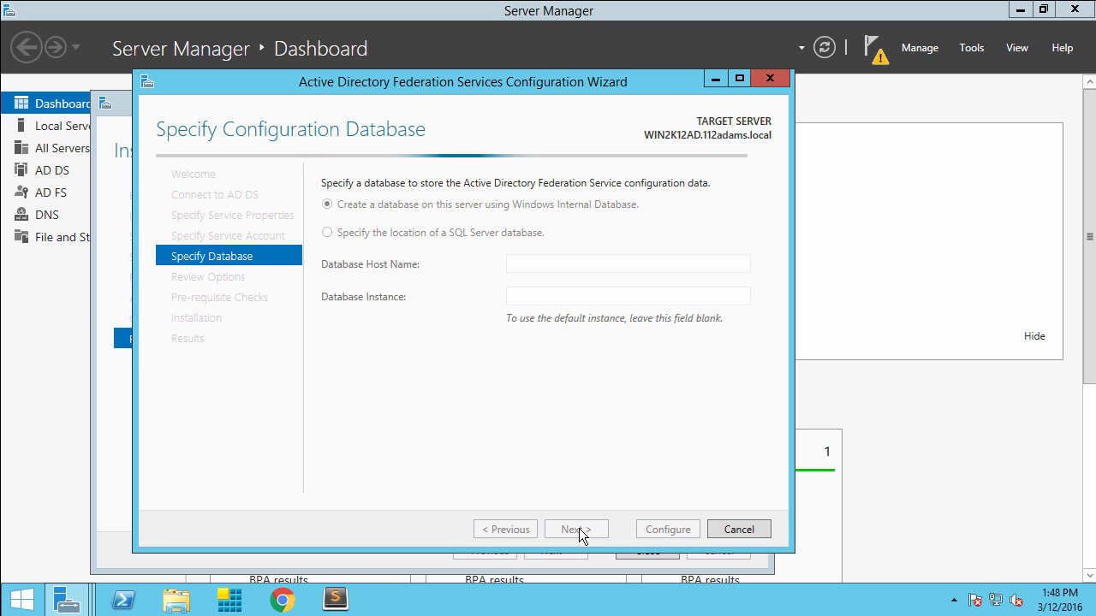
left_click(575, 529)
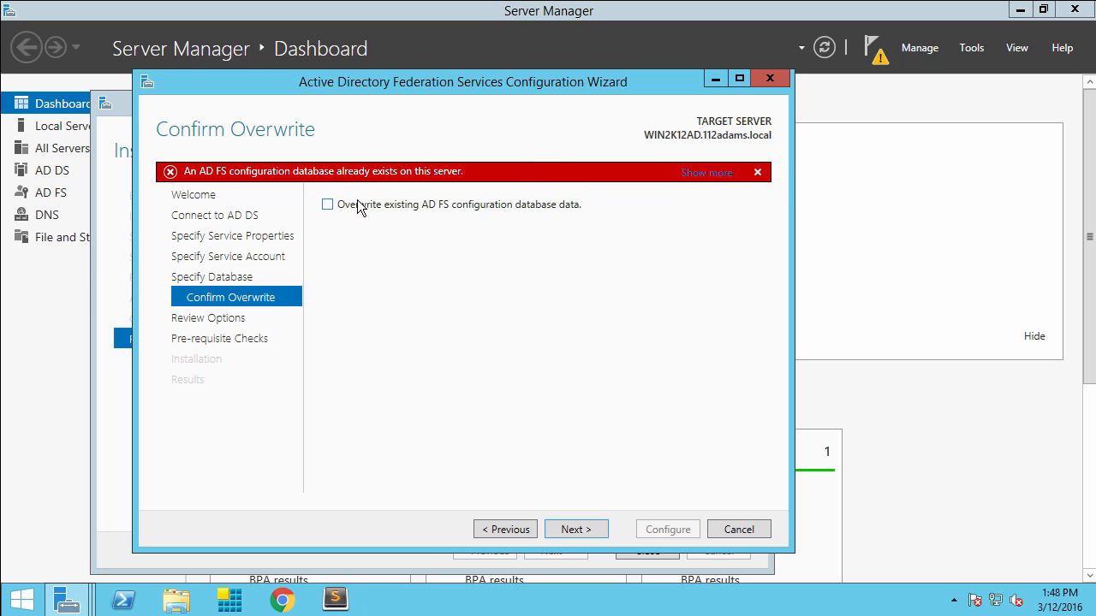
left_click(327, 204)
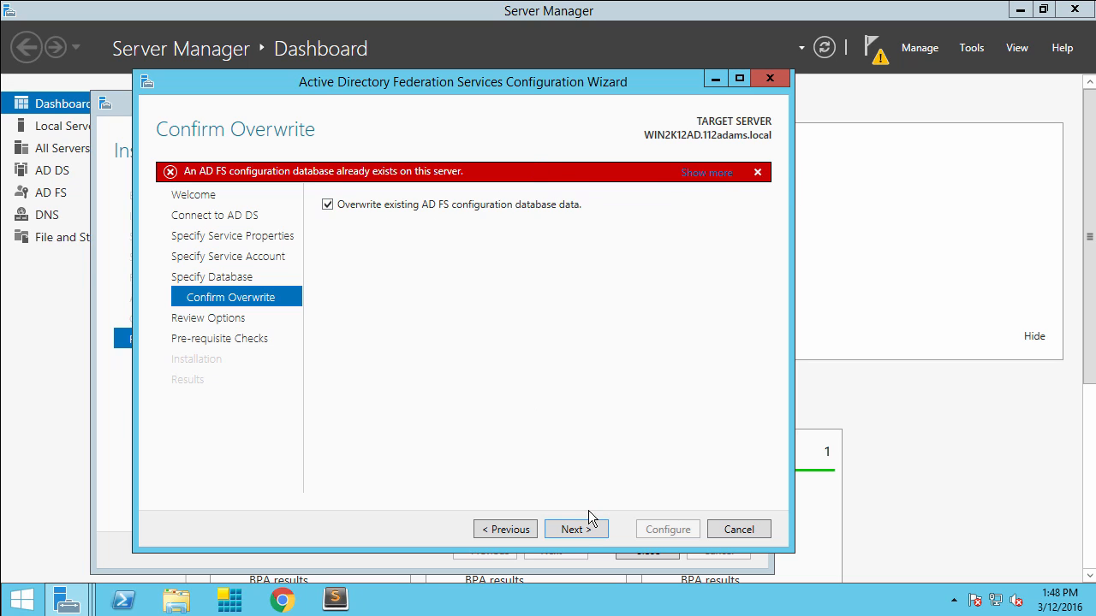
left_click(576, 529)
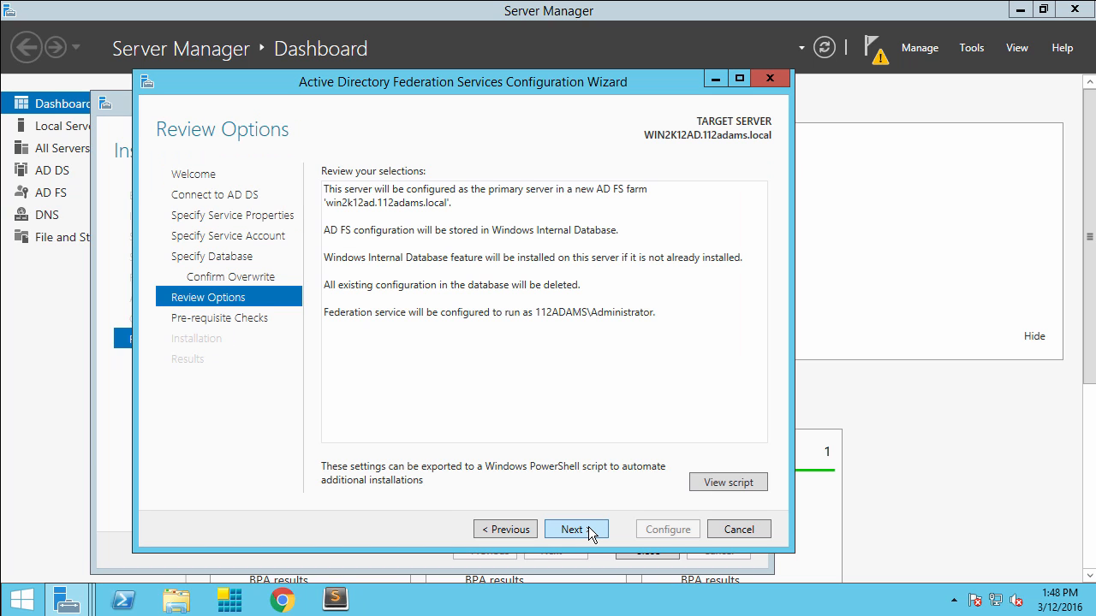
Step: Run the AD FS configuration, then close the AD FS and Add Roles wizards
left_click(576, 529)
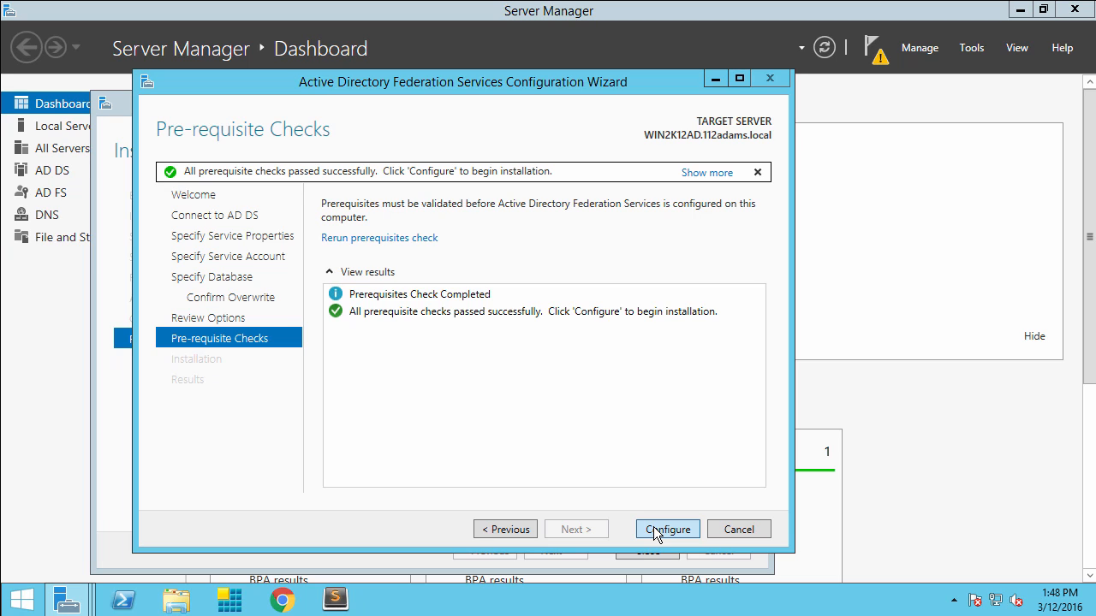
left_click(667, 529)
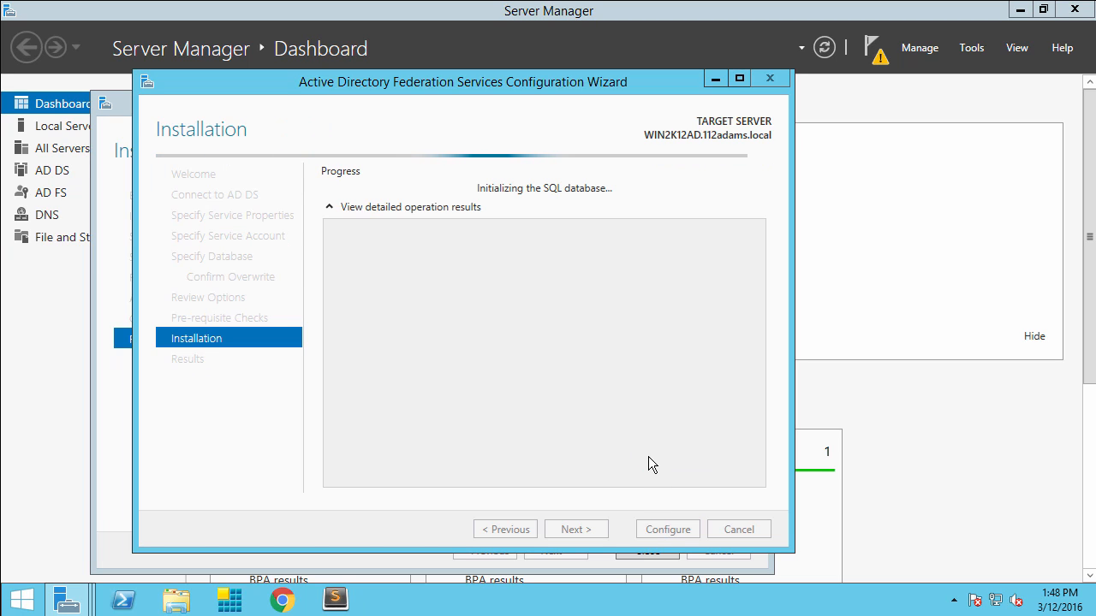
mouse_move(894, 273)
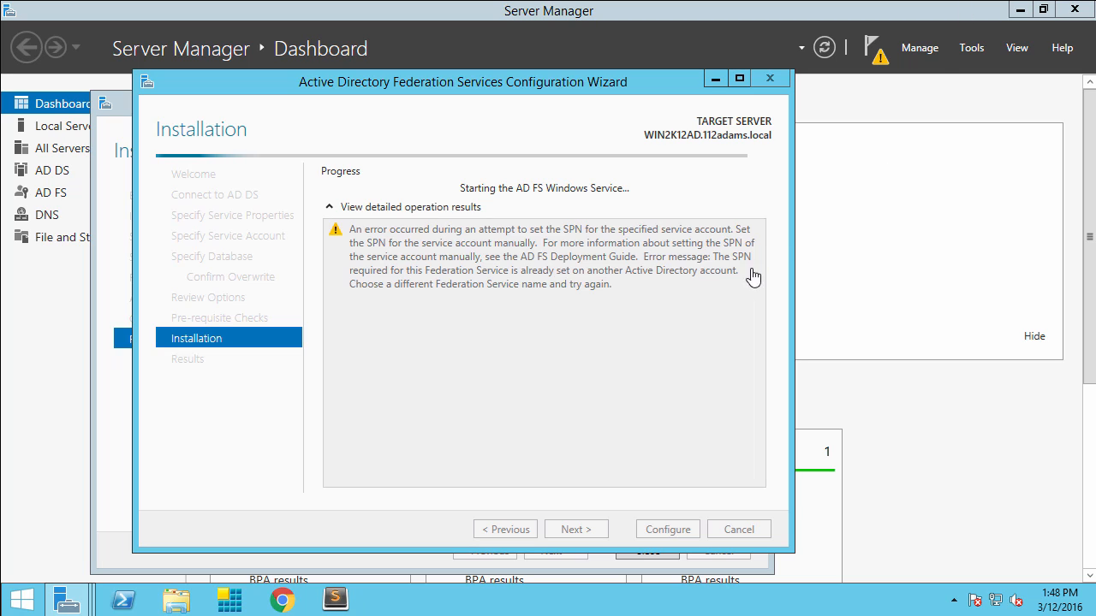
mouse_move(625, 458)
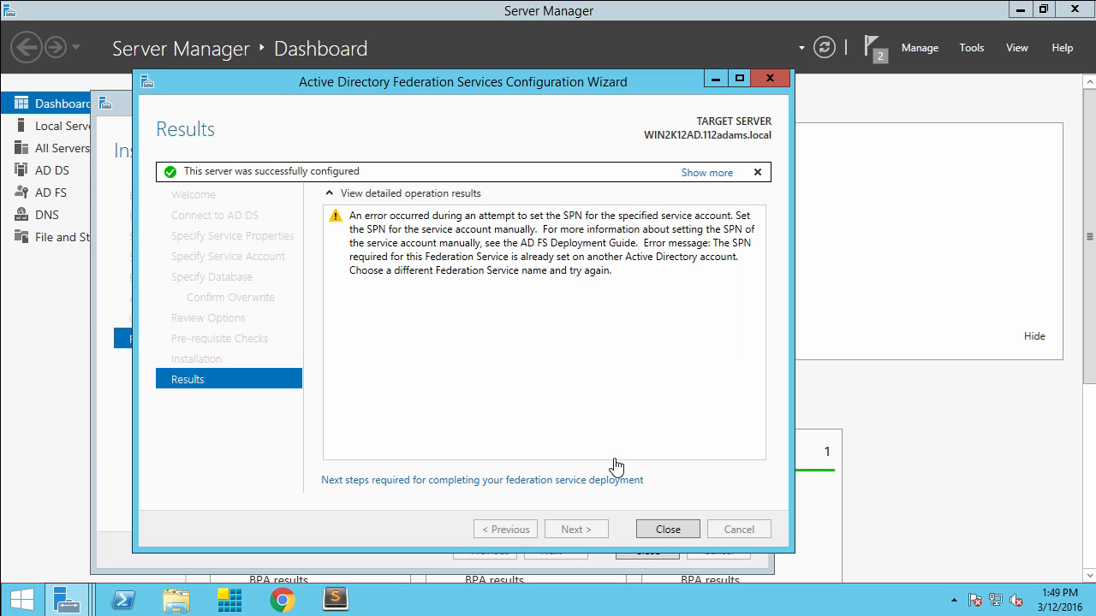
mouse_move(692, 542)
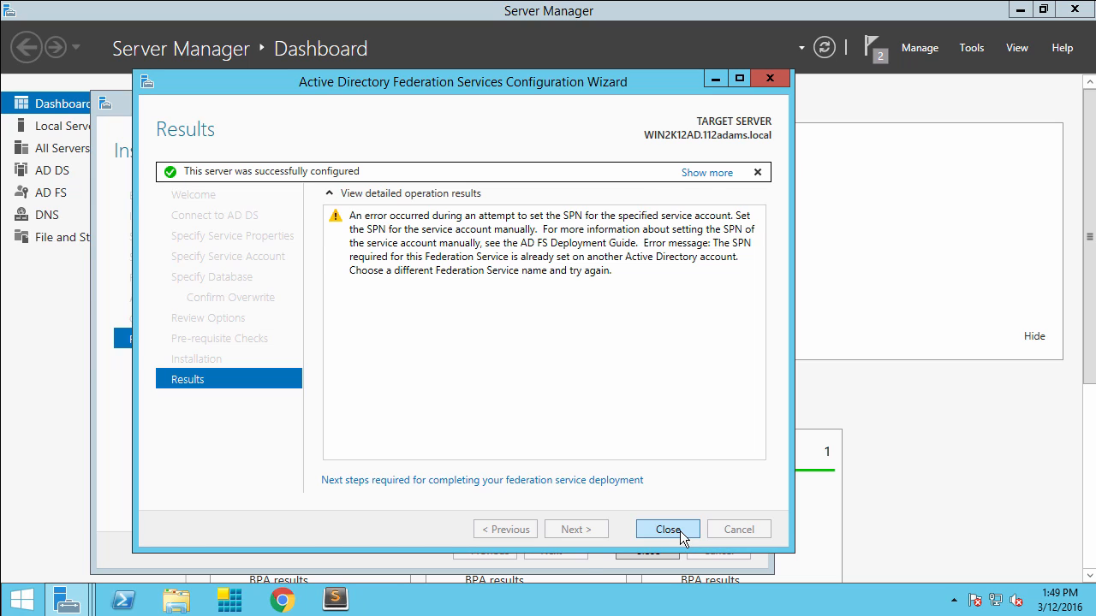
left_click(667, 529)
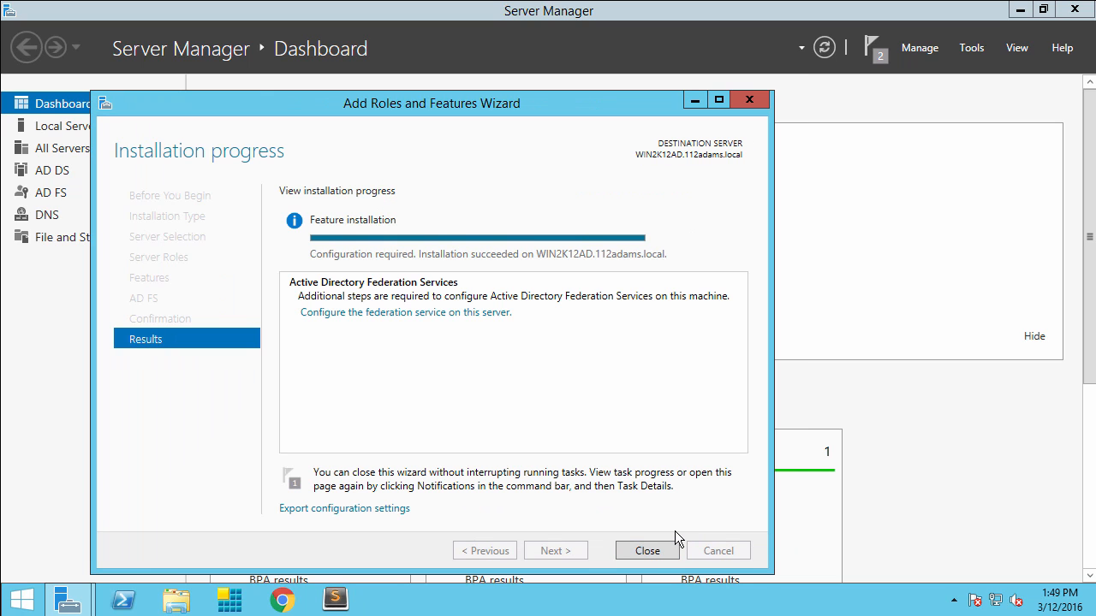
left_click(646, 551)
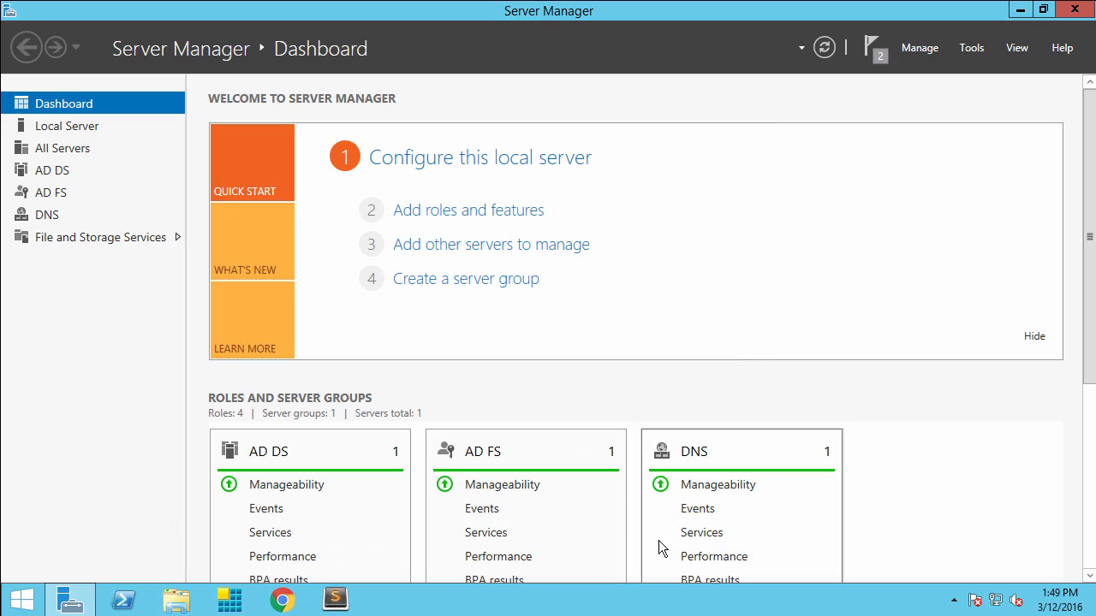